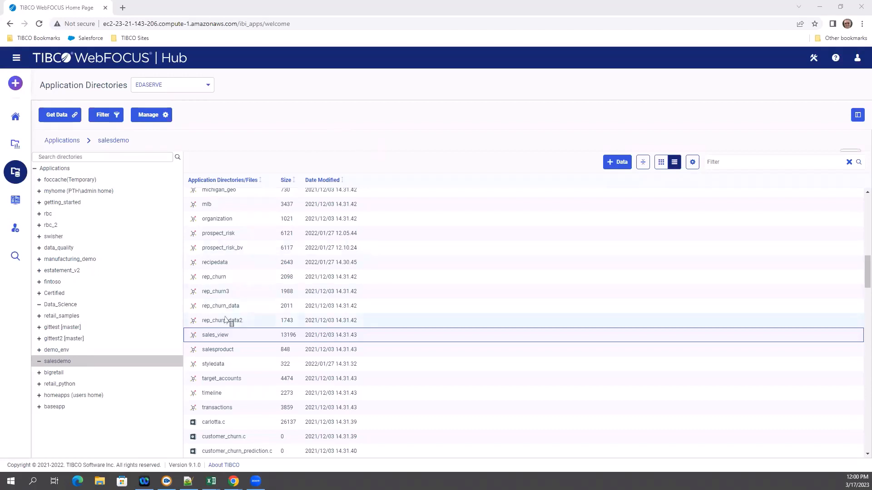
{"action": "mouse_move", "coordinate": [196, 335]}
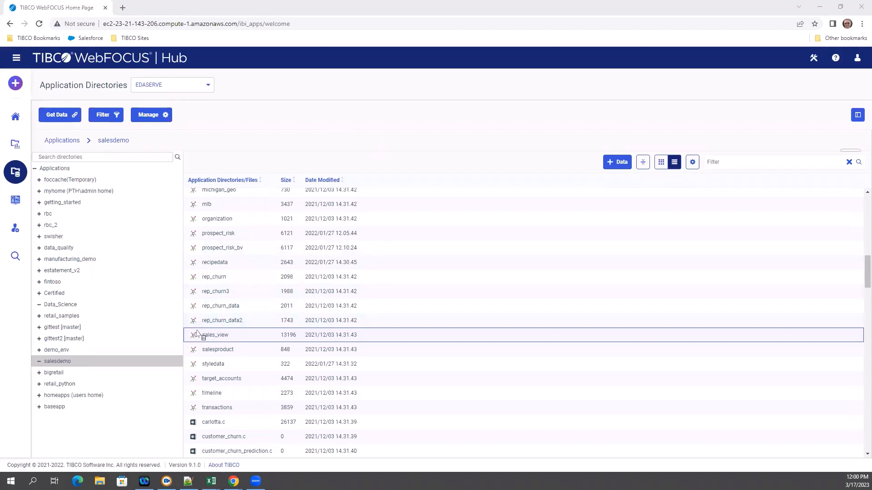
Step: Preview the sample rows of the sales_view file, then close the preview
{"action": "right_click", "coordinate": [213, 335]}
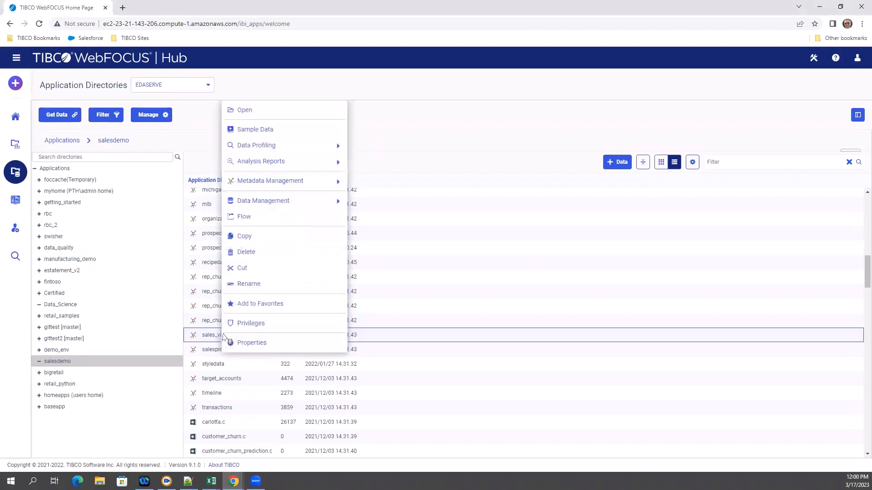
{"action": "left_click", "coordinate": [255, 130]}
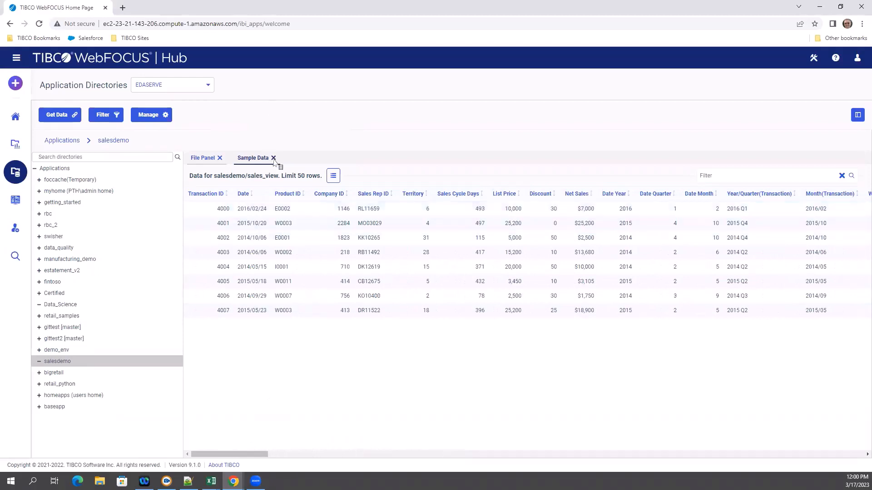
{"action": "left_click", "coordinate": [273, 158]}
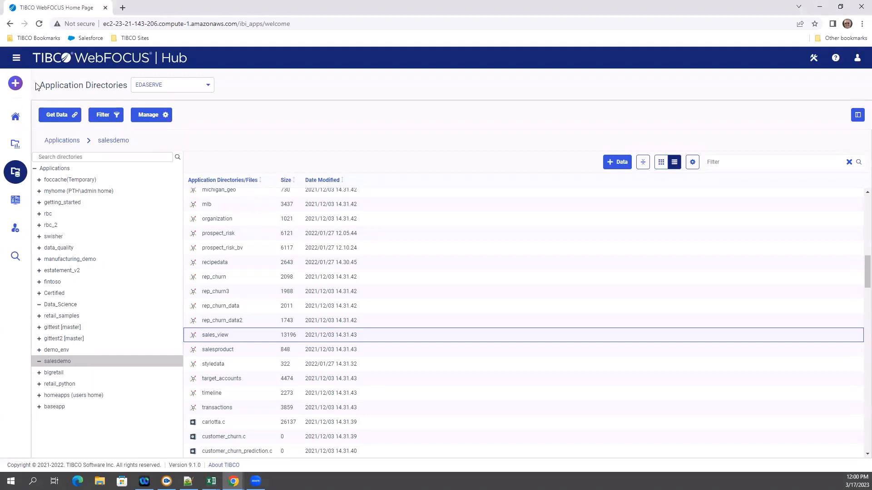
Step: Start an Explore Data session on sales_view from the Sales workspace
{"action": "left_click", "coordinate": [15, 83]}
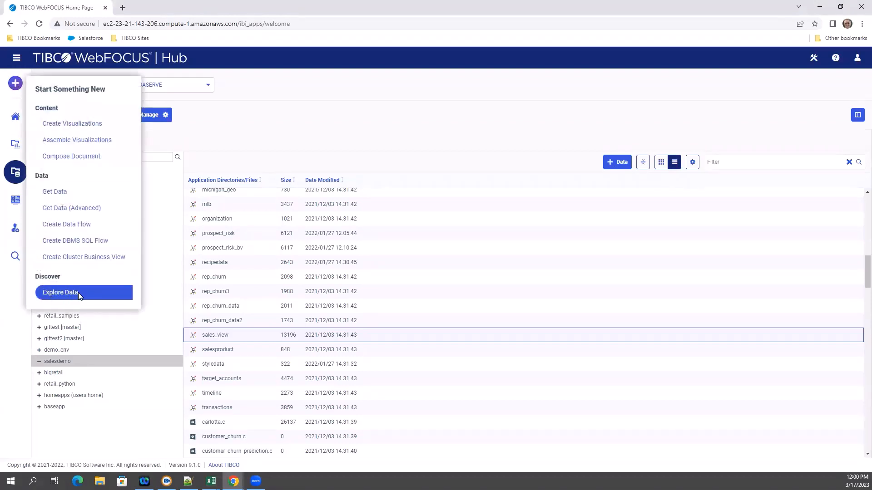
{"action": "left_click", "coordinate": [59, 293]}
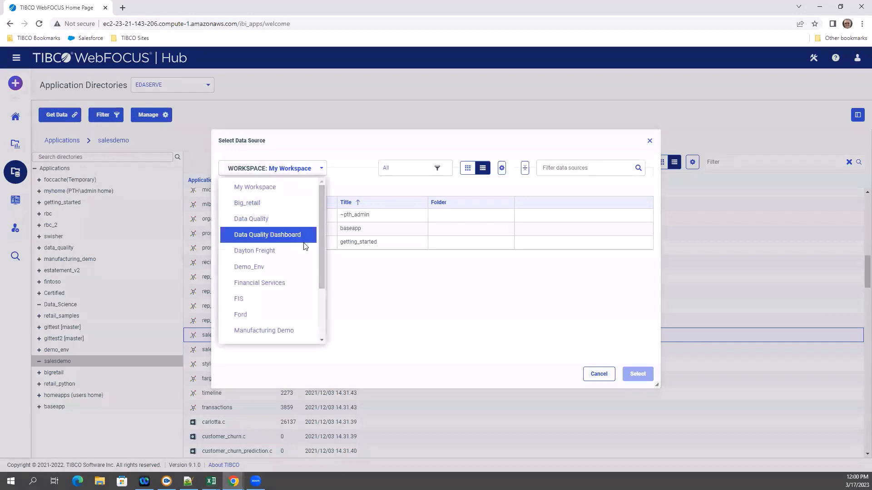
{"action": "left_click", "coordinate": [267, 235]}
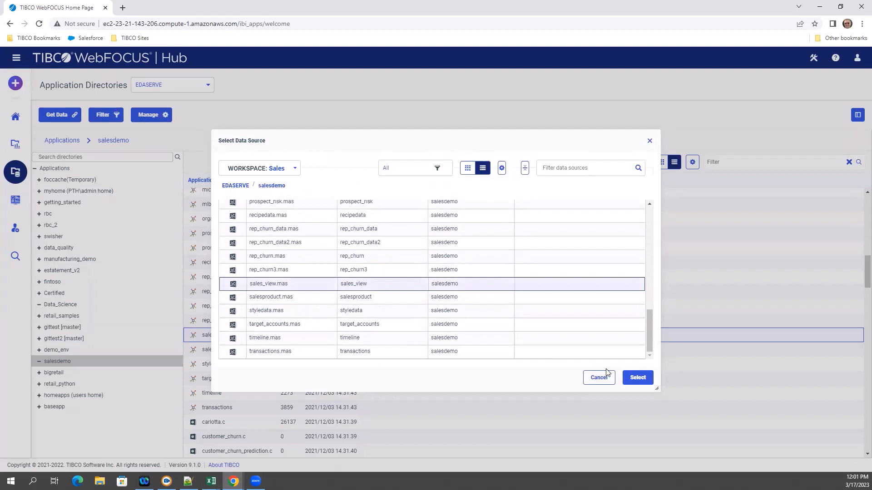
{"action": "left_click", "coordinate": [638, 377]}
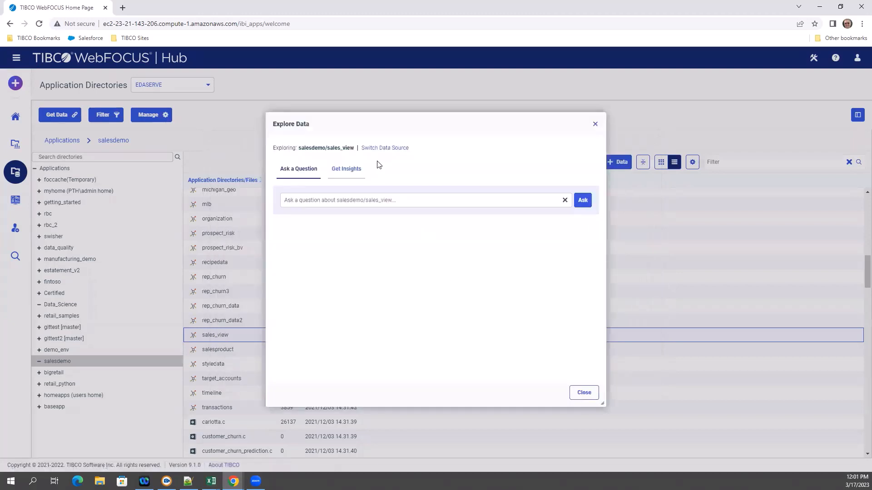
{"action": "mouse_move", "coordinate": [315, 183]}
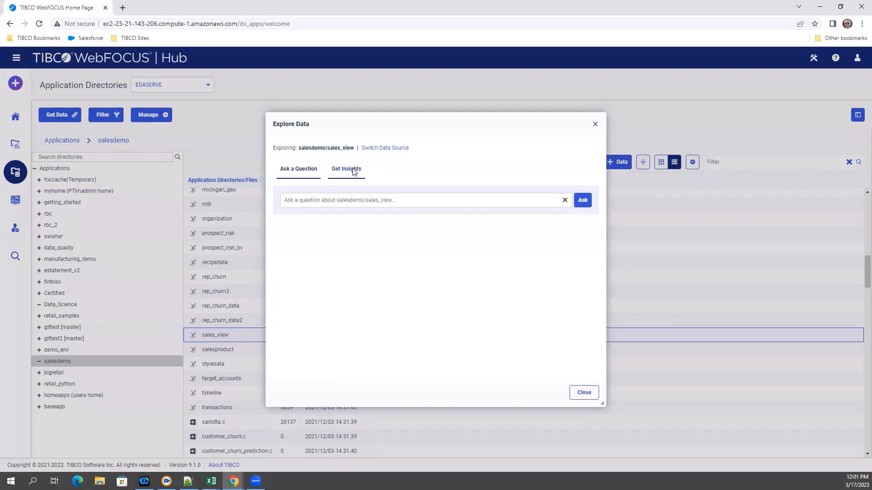
Step: Ask 'Show me Company Revenue (M) by Branch', accepting the Branch suggestion
{"action": "left_click", "coordinate": [346, 169]}
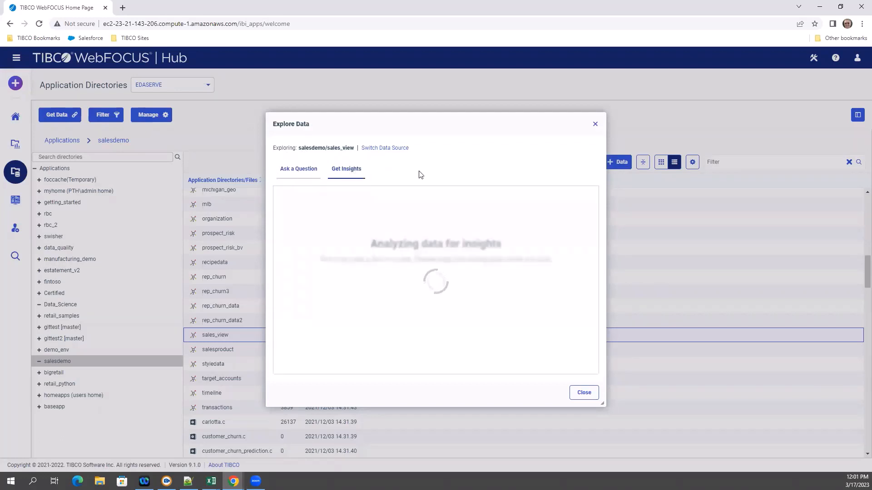
{"action": "mouse_move", "coordinate": [304, 220]}
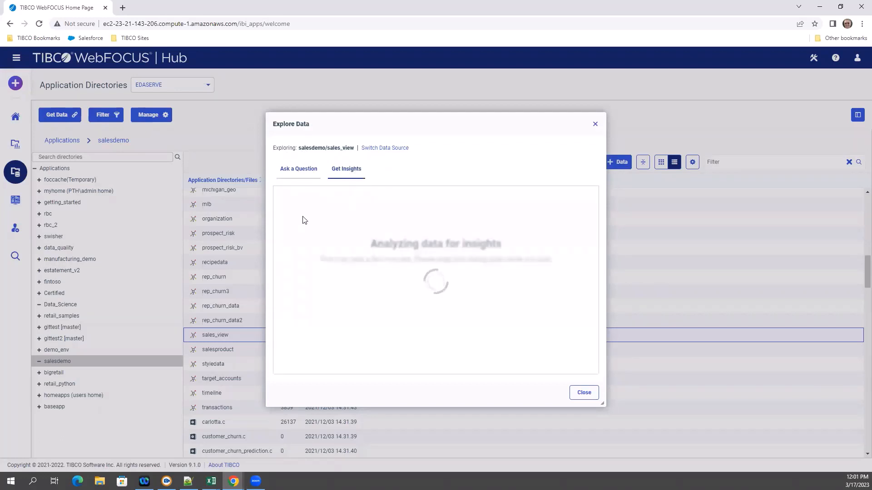
{"action": "left_click", "coordinate": [299, 169]}
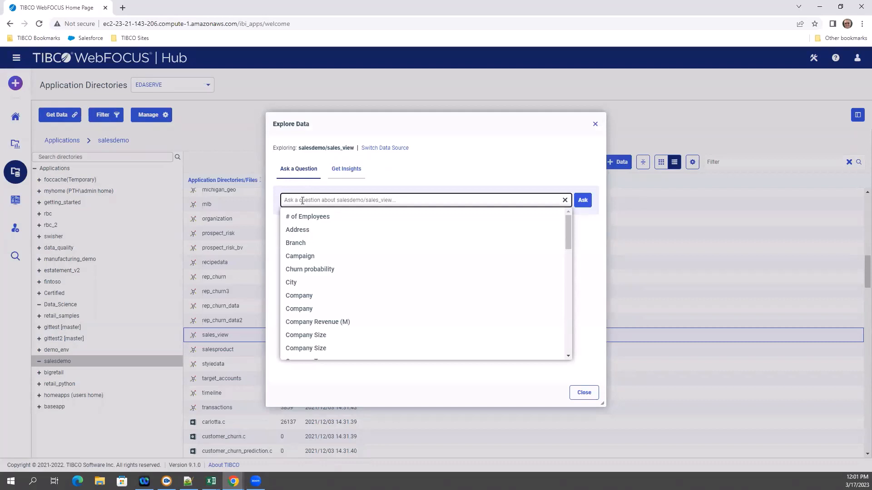
{"action": "type", "text": "Show me"}
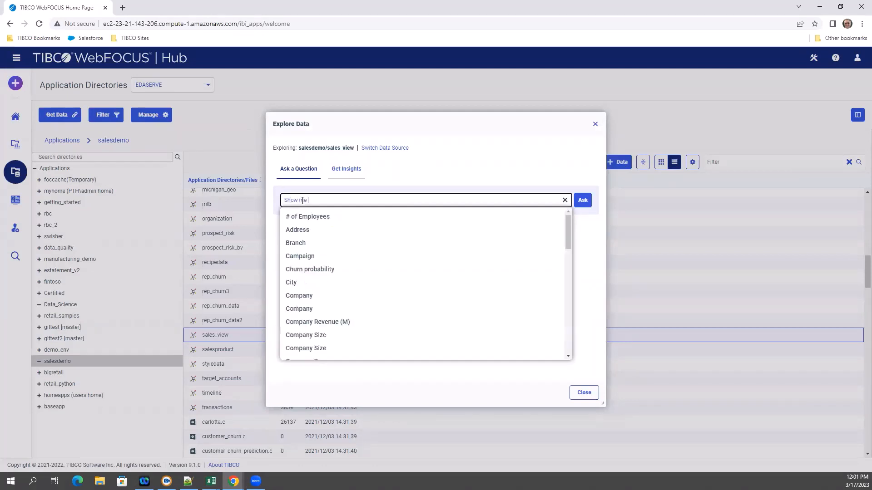
{"action": "type", "text": "Company Revenue (M) by Branch"}
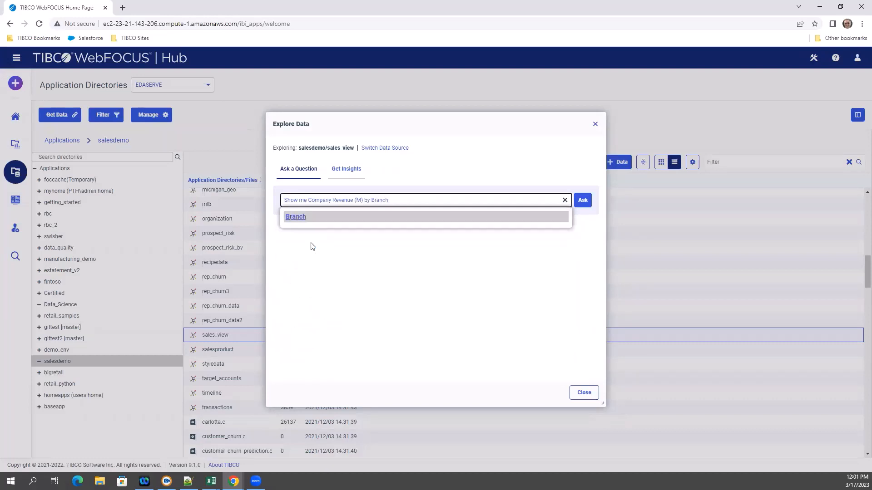
{"action": "left_click", "coordinate": [582, 199]}
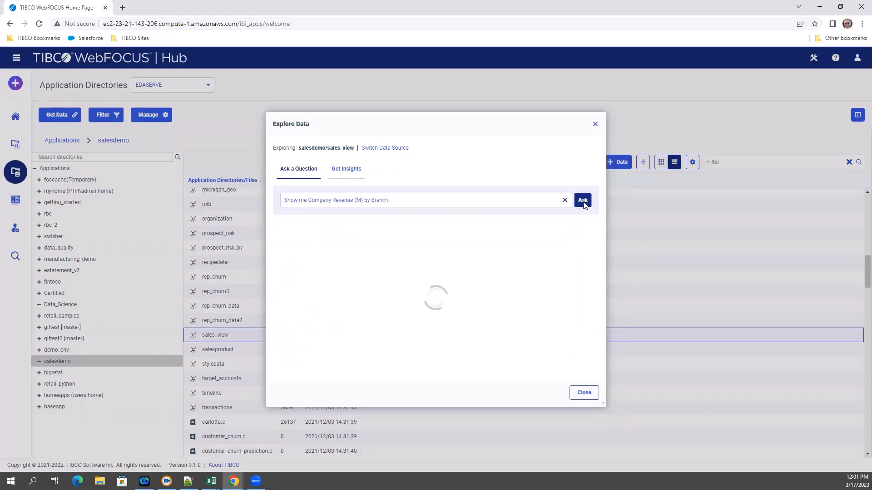
Step: Run the question and scroll through the company branch and revenue table
{"action": "left_click", "coordinate": [583, 200]}
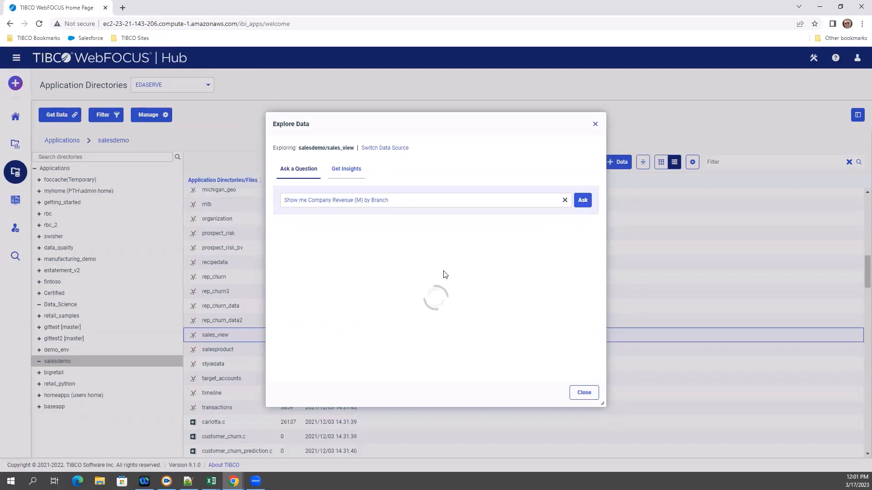
{"action": "left_click", "coordinate": [582, 199]}
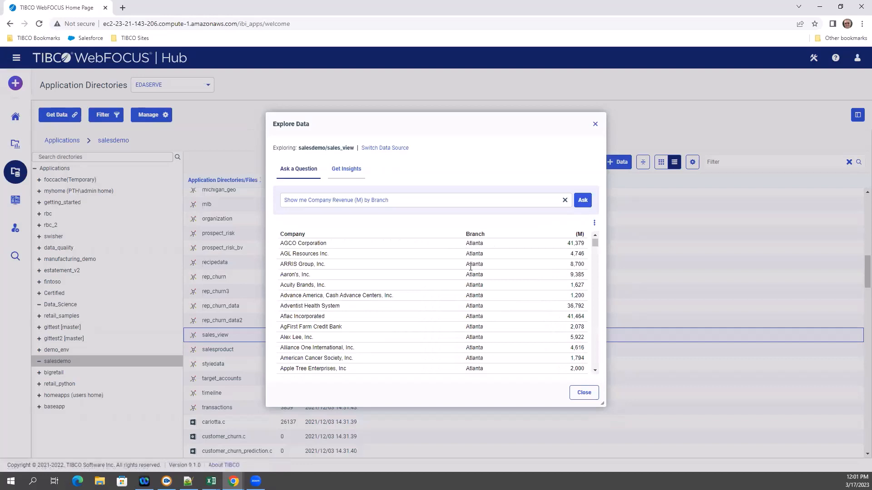
{"action": "scroll", "scroll_direction": "down", "scroll_amount": 3}
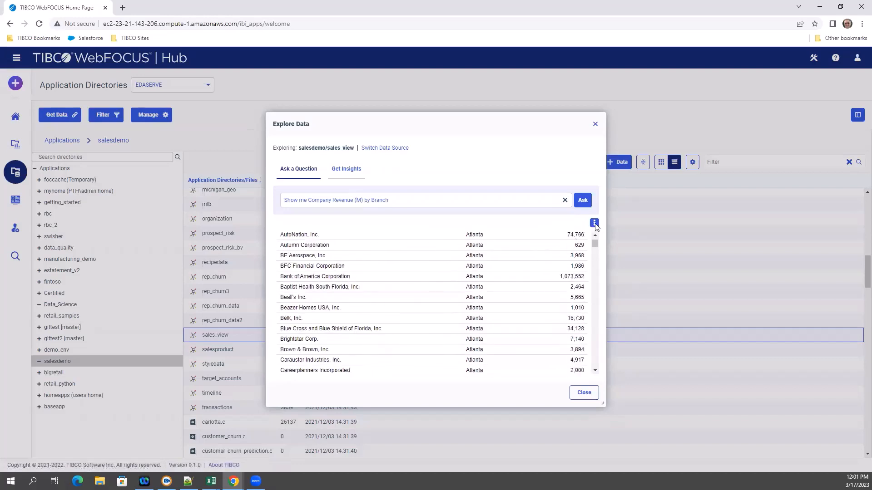
Step: Bring up the Save to workspace form for the answer table
{"action": "left_click", "coordinate": [594, 223]}
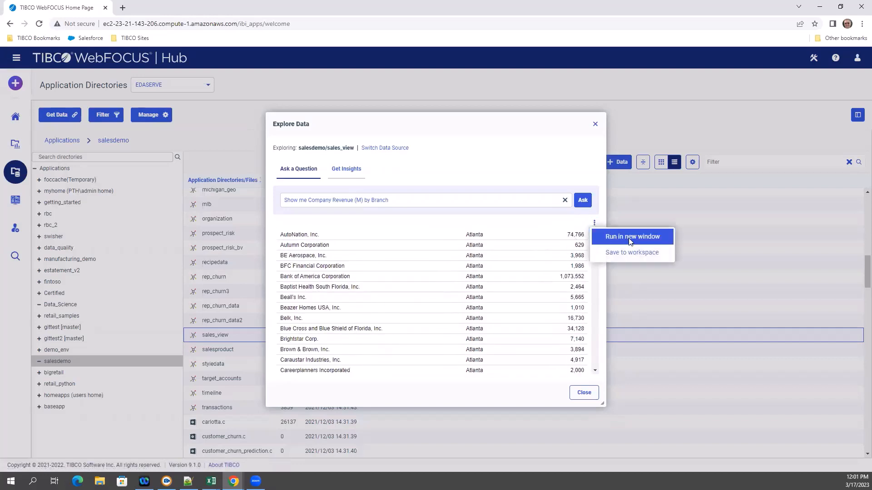
{"action": "mouse_move", "coordinate": [632, 257]}
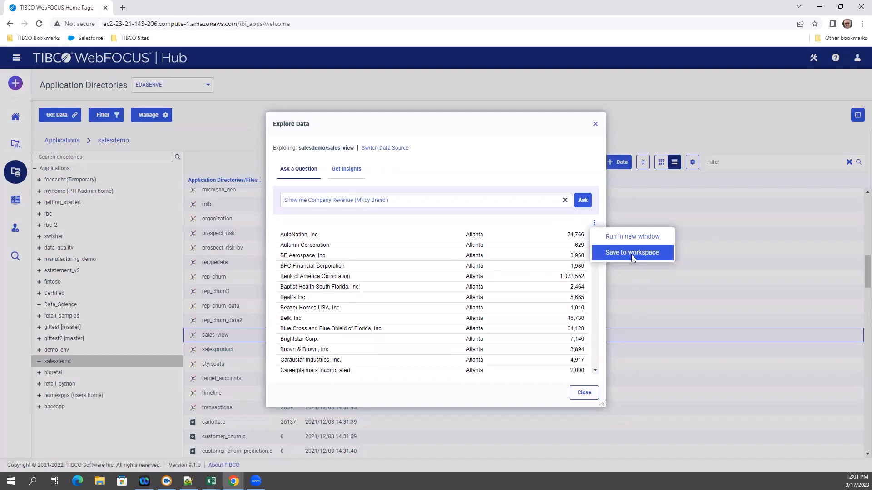
{"action": "mouse_move", "coordinate": [635, 250]}
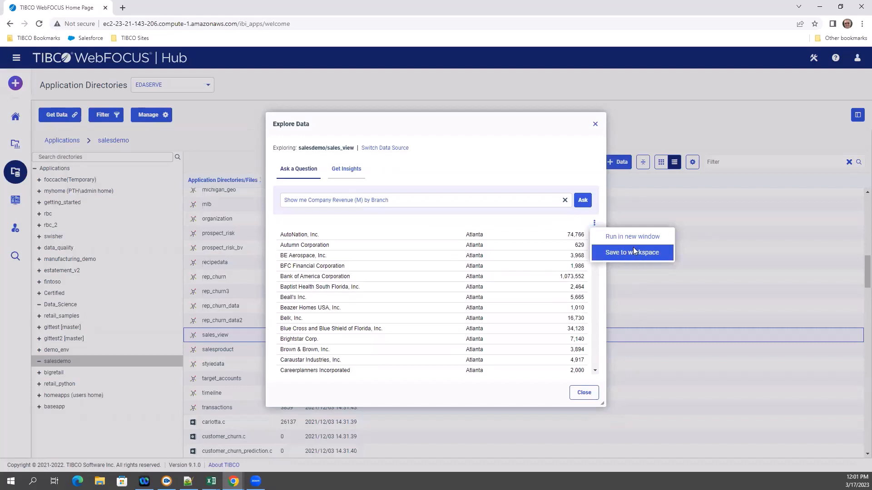
{"action": "left_click", "coordinate": [631, 253]}
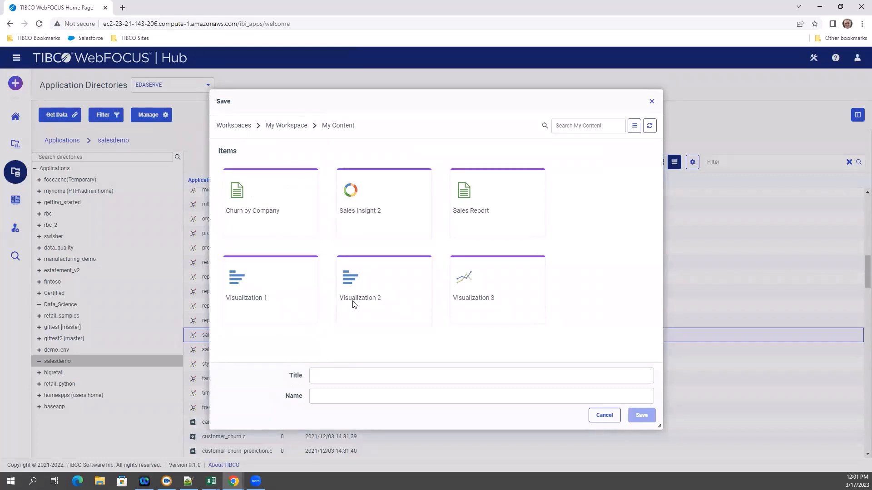
{"action": "left_click", "coordinate": [270, 202]}
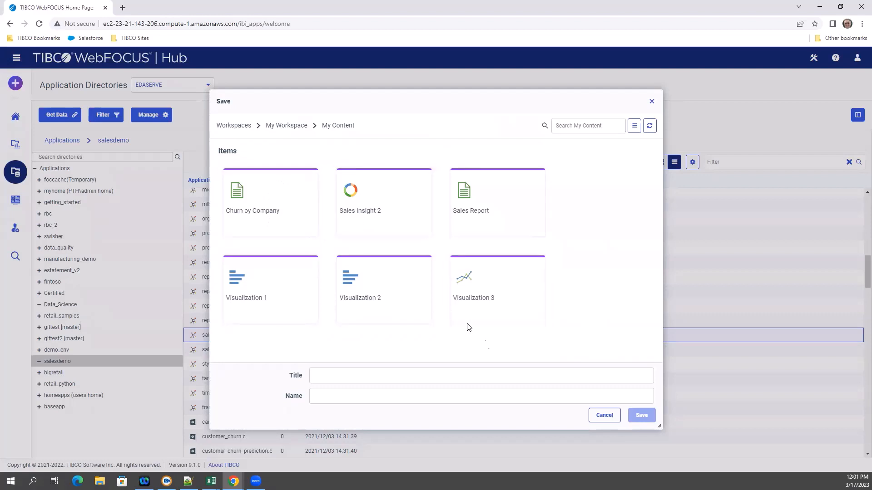
{"action": "mouse_move", "coordinate": [605, 416]}
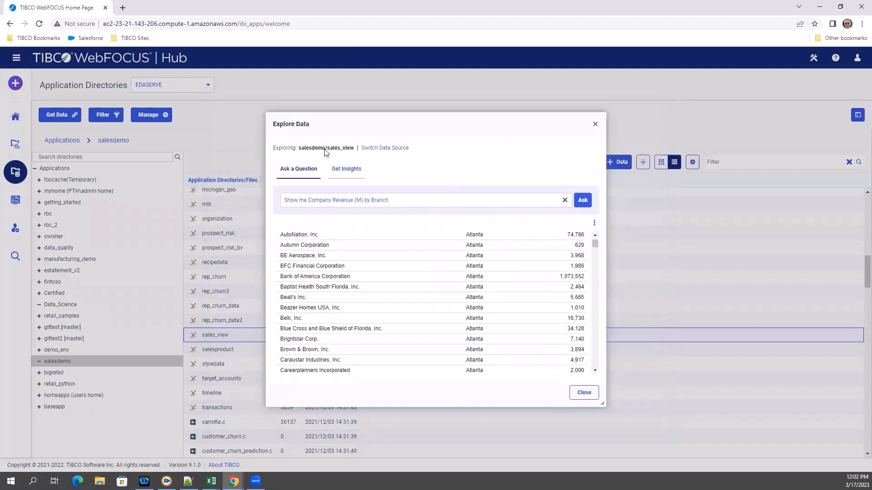
Step: Show the automatic insights and open the Company Type insight's save/run options
{"action": "left_click", "coordinate": [346, 169]}
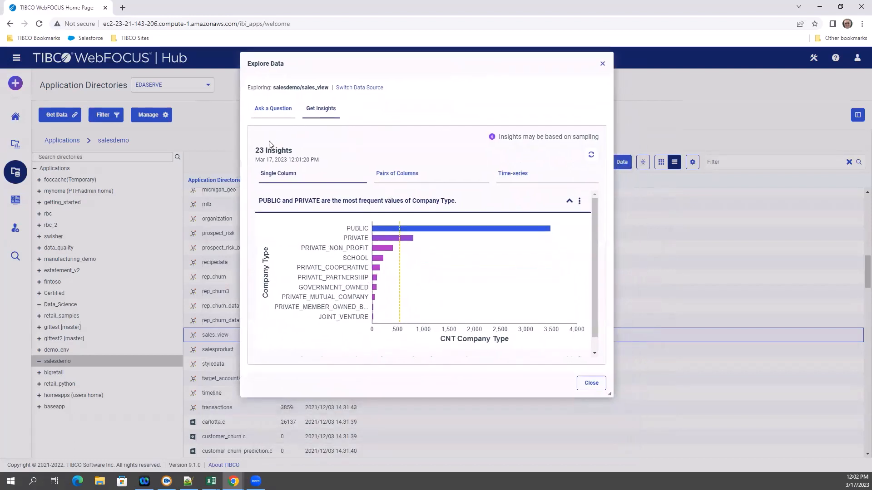
{"action": "mouse_move", "coordinate": [259, 145]}
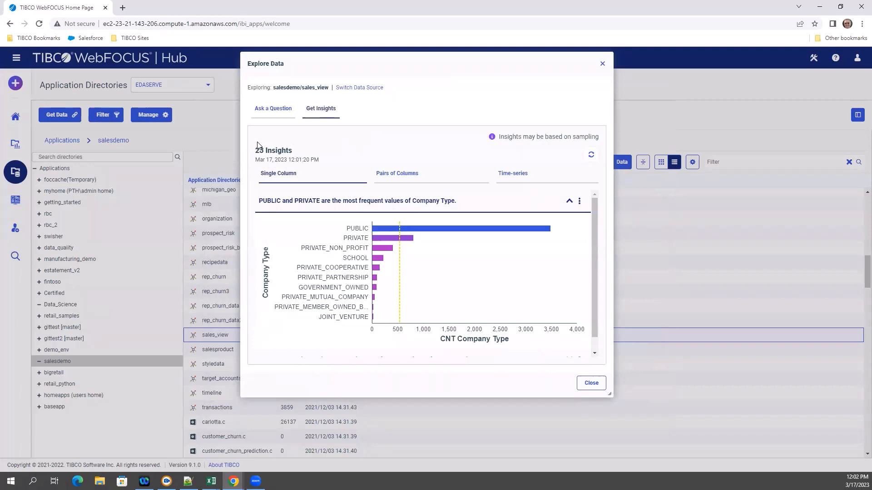
{"action": "mouse_move", "coordinate": [276, 144]}
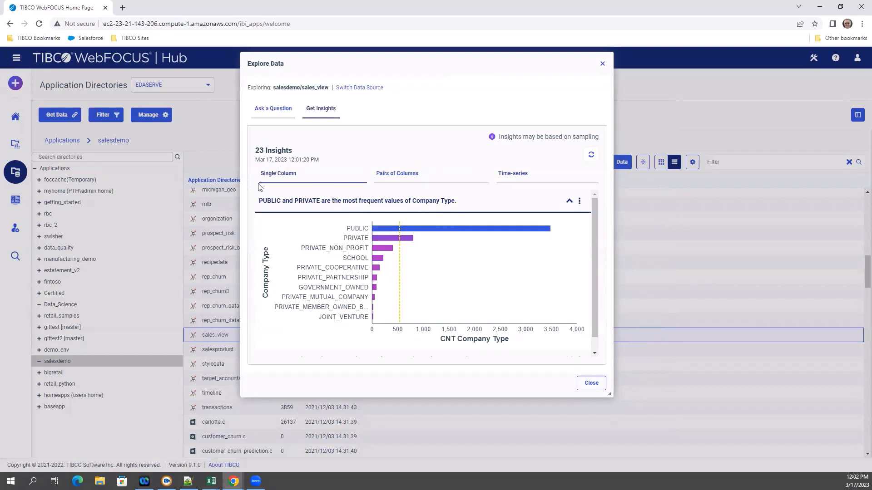
{"action": "mouse_move", "coordinate": [264, 176]}
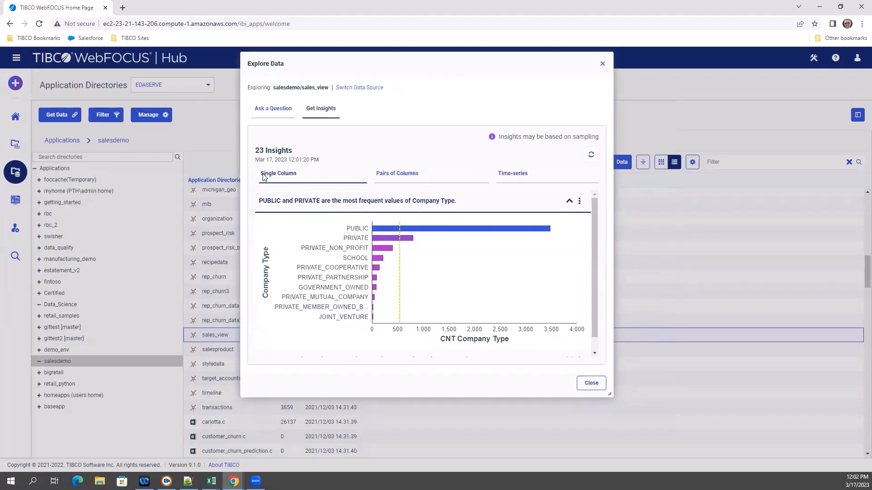
{"action": "mouse_move", "coordinate": [305, 206]}
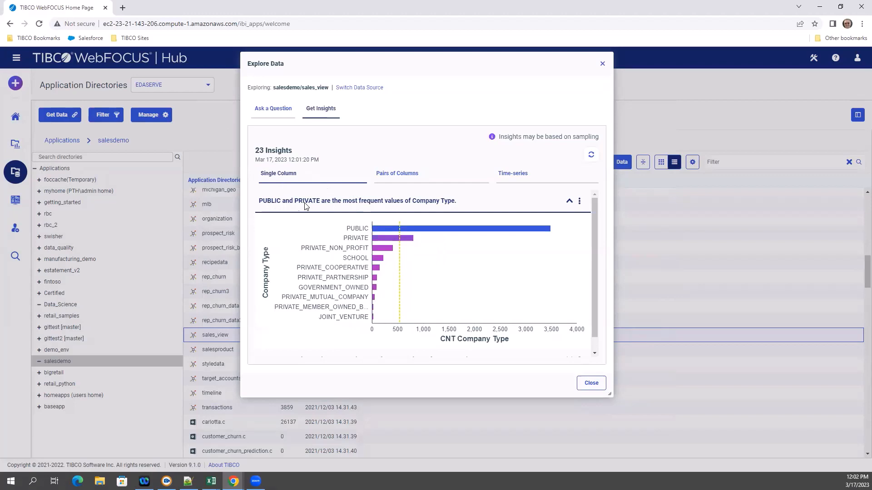
{"action": "mouse_move", "coordinate": [455, 207]}
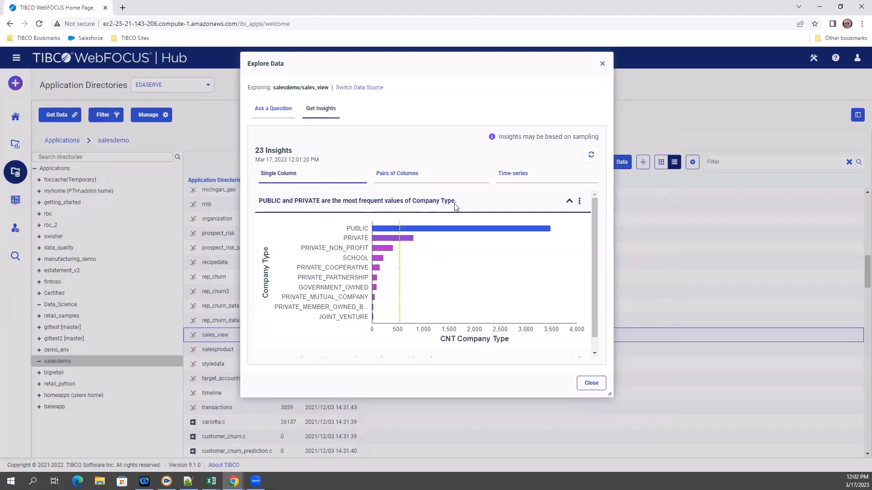
{"action": "mouse_move", "coordinate": [567, 259]}
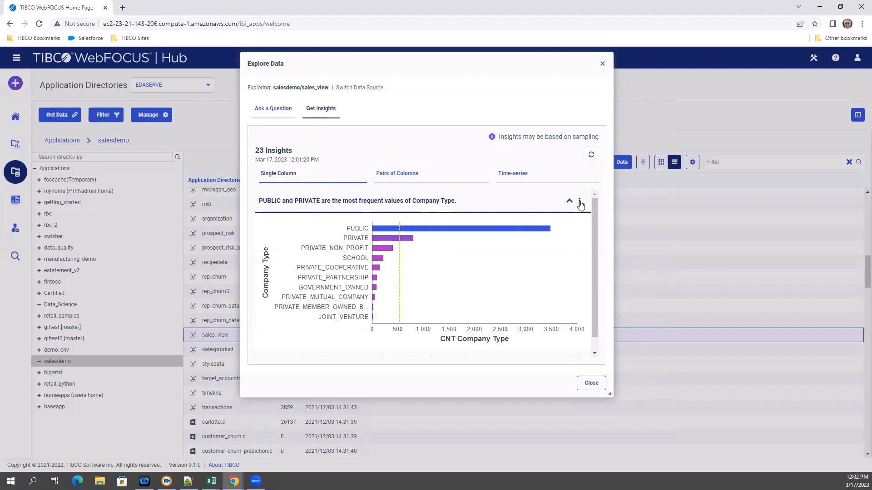
{"action": "left_click", "coordinate": [579, 201]}
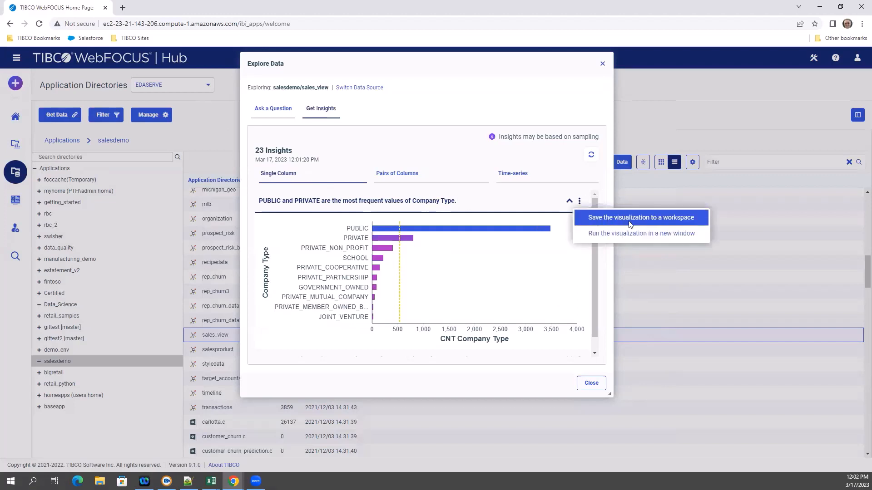
{"action": "mouse_move", "coordinate": [644, 223]}
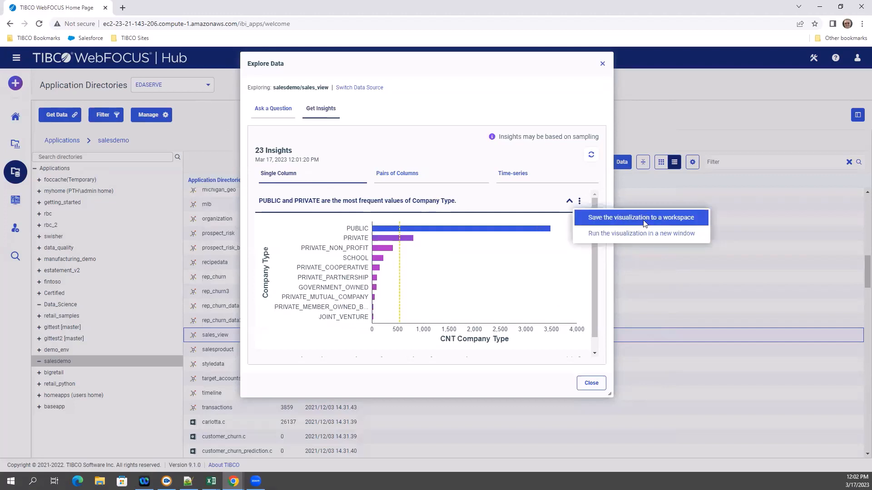
{"action": "mouse_move", "coordinate": [658, 233]}
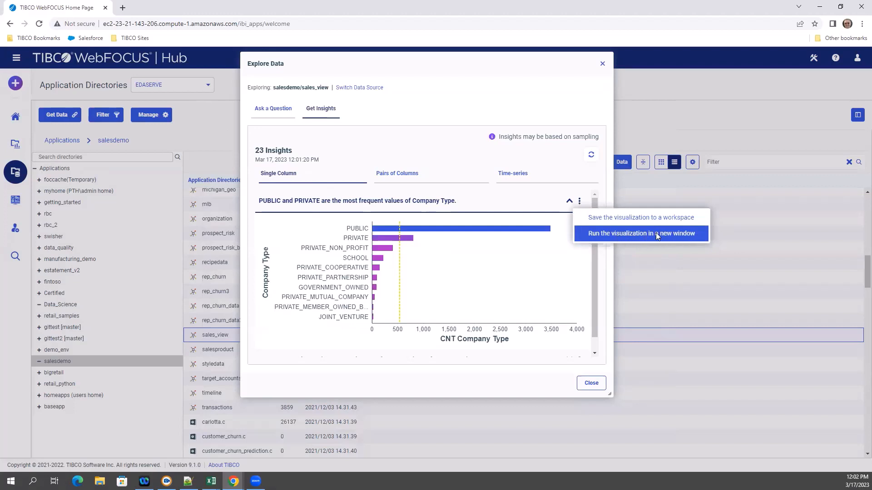
{"action": "mouse_move", "coordinate": [422, 180]}
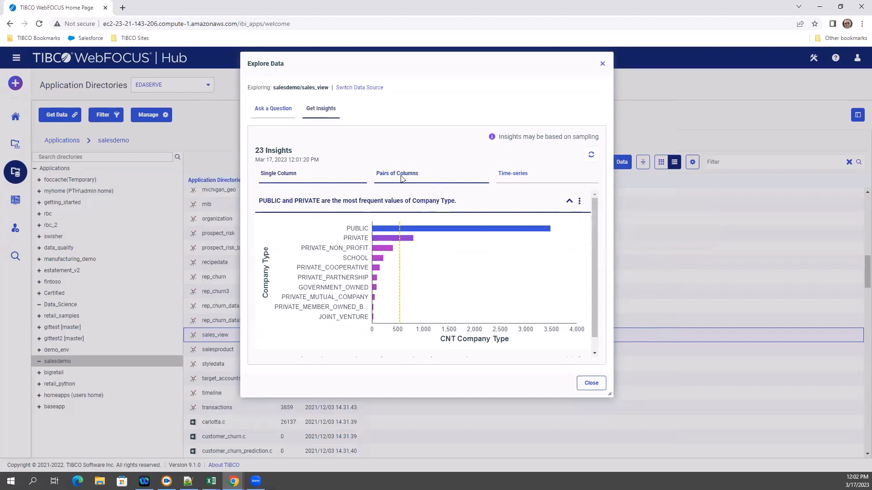
Step: Inspect the Pairs of Columns insights, including Company Revenue by Company Size, to the end
{"action": "left_click", "coordinate": [397, 173]}
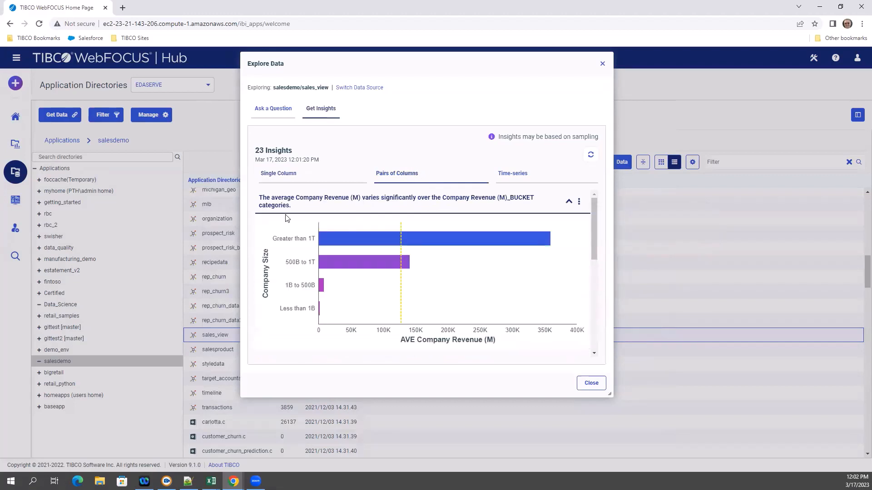
{"action": "mouse_move", "coordinate": [435, 207]}
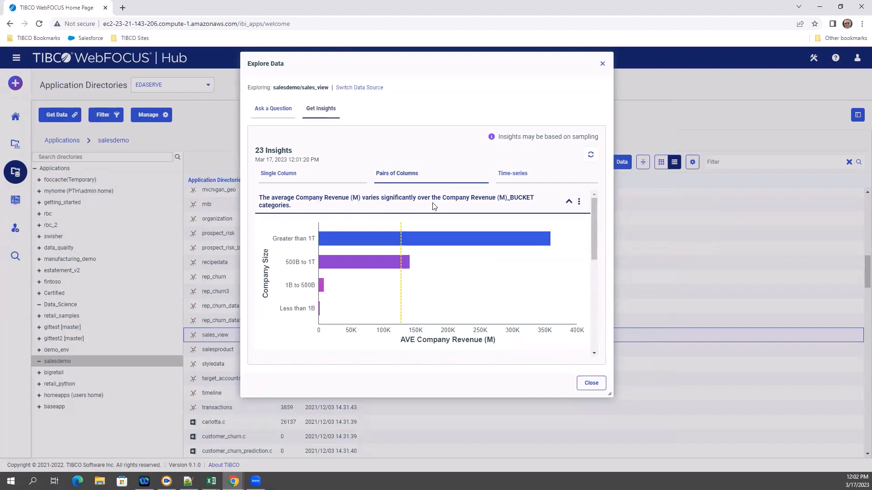
{"action": "mouse_move", "coordinate": [522, 215]}
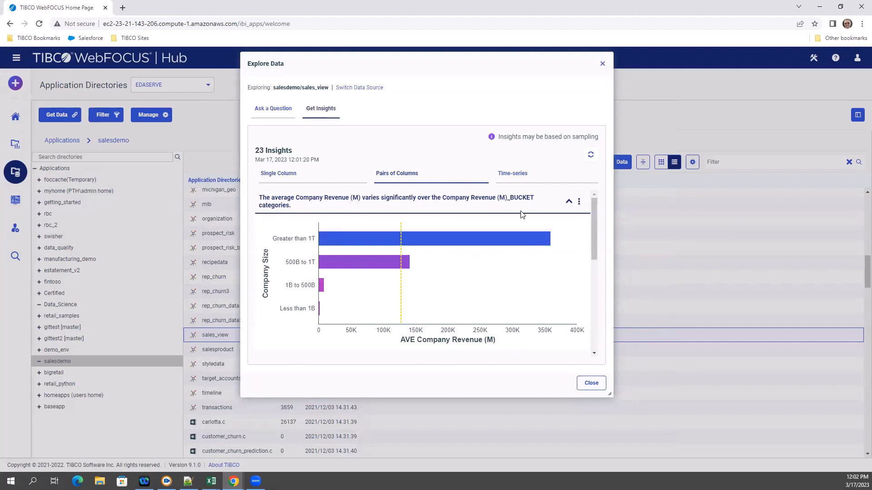
{"action": "mouse_move", "coordinate": [298, 290]}
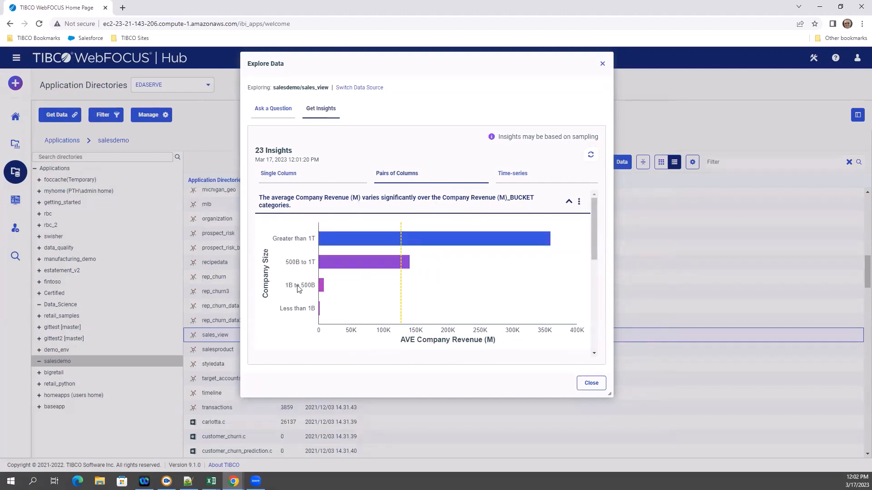
{"action": "mouse_move", "coordinate": [364, 240]}
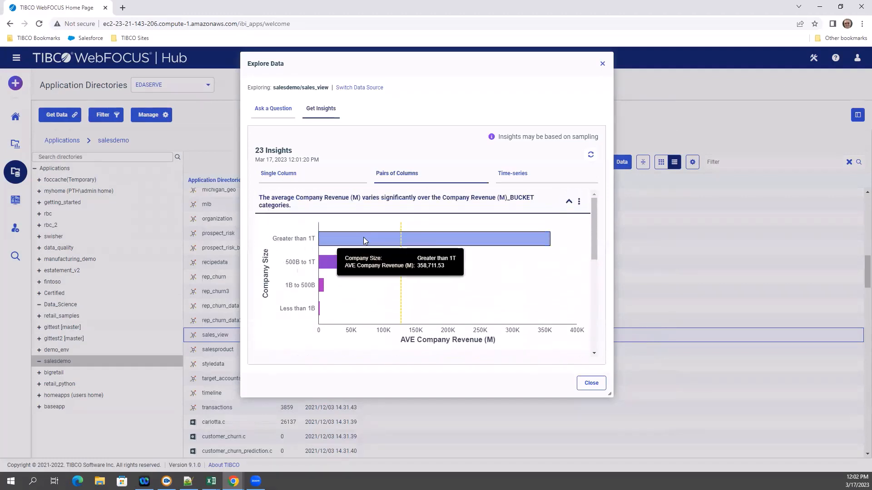
{"action": "mouse_move", "coordinate": [487, 317]}
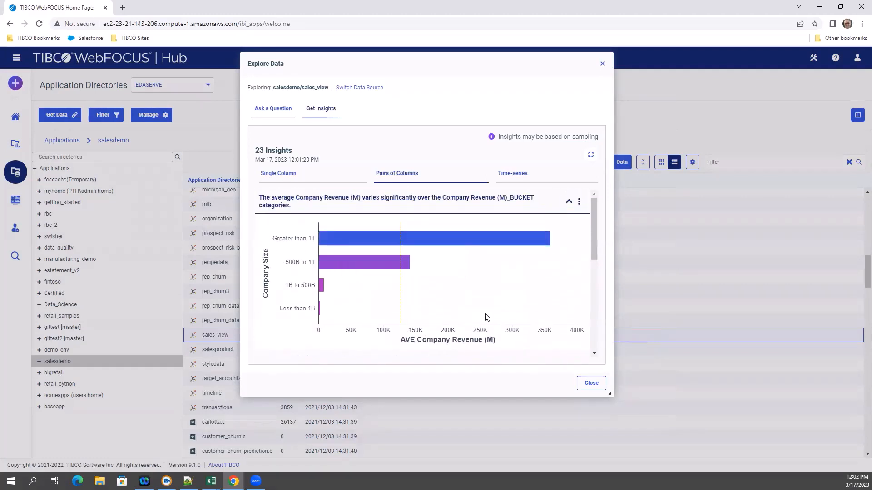
{"action": "mouse_move", "coordinate": [303, 298]}
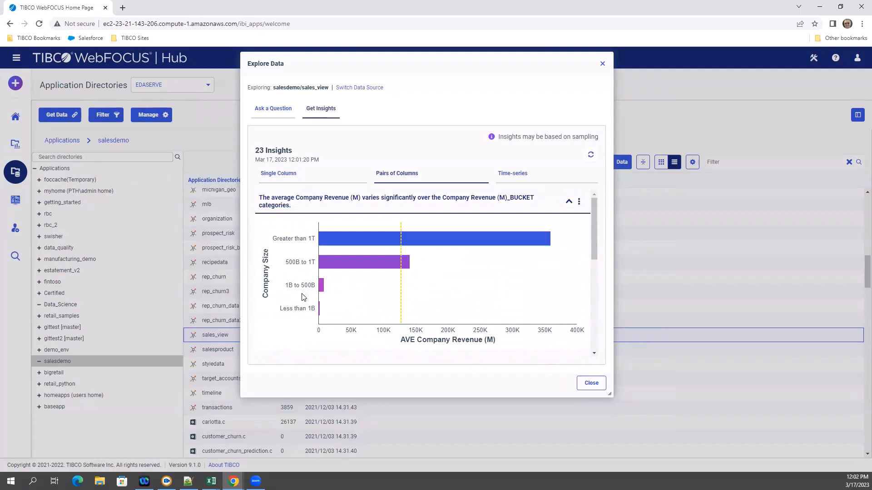
{"action": "mouse_move", "coordinate": [577, 227]}
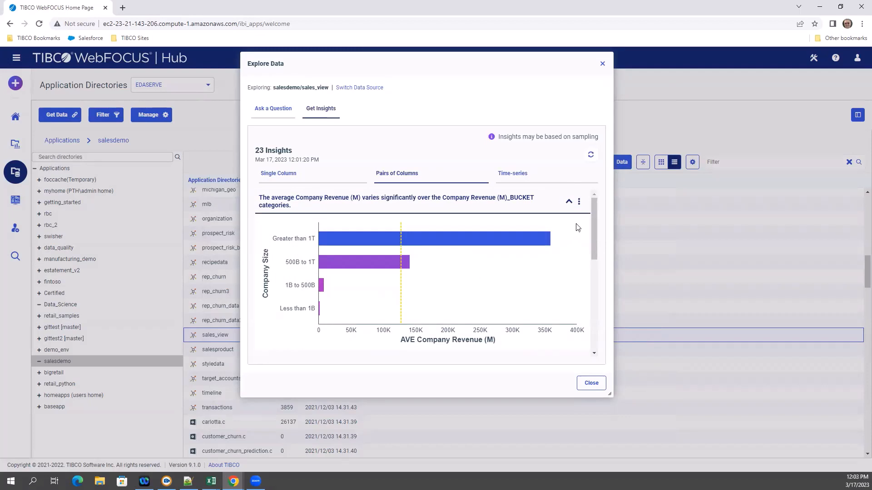
{"action": "left_click", "coordinate": [578, 202]}
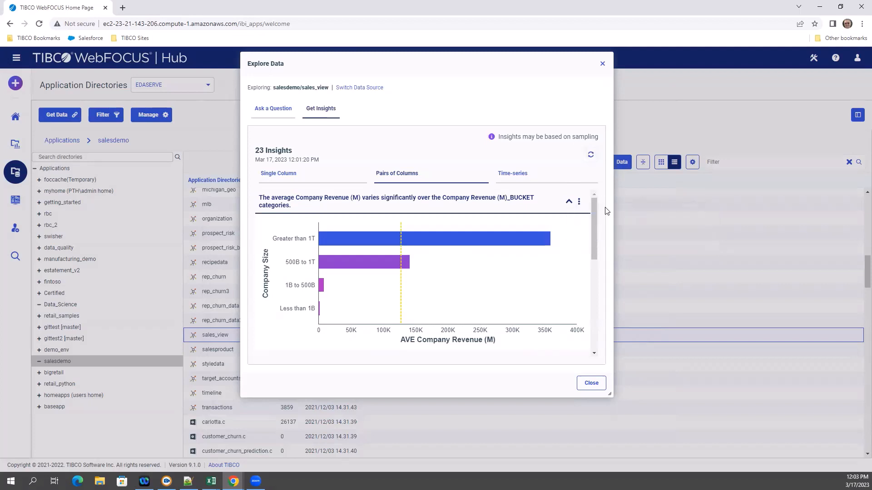
{"action": "scroll", "scroll_direction": "down", "scroll_amount": 3}
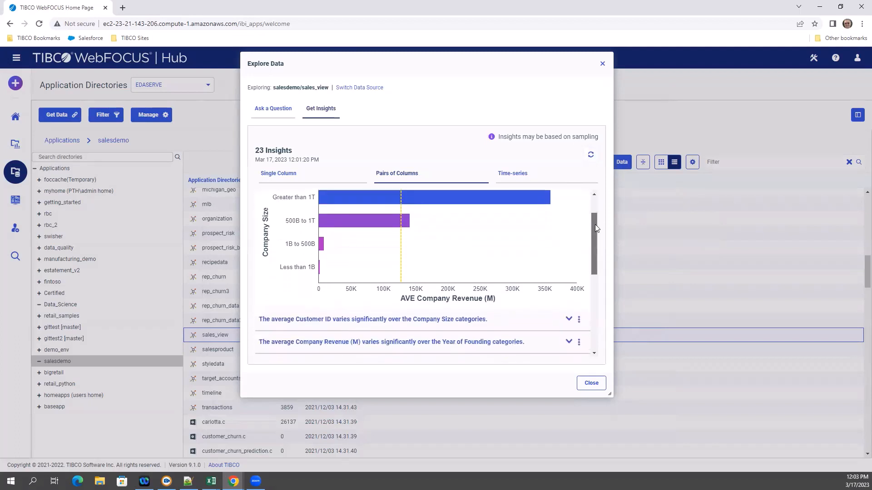
{"action": "scroll", "scroll_direction": "down", "scroll_amount": 3}
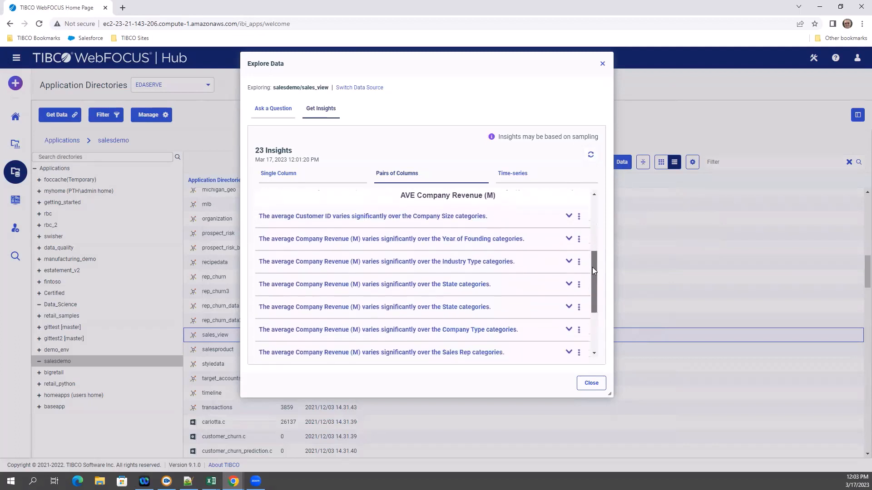
{"action": "scroll", "scroll_direction": "down", "scroll_amount": 3}
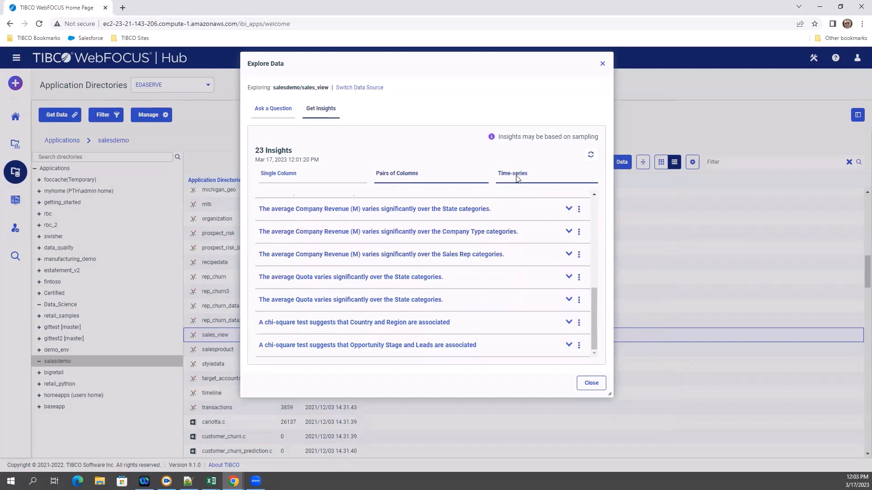
Step: Collapse Forecasted Amount, then expand and collapse the Company Revenue (M) timeseries insight
{"action": "left_click", "coordinate": [512, 173]}
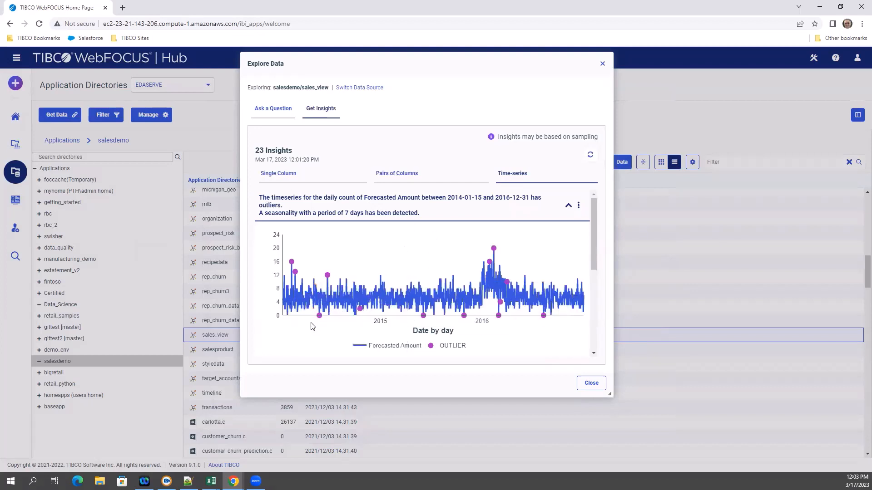
{"action": "mouse_move", "coordinate": [364, 346]}
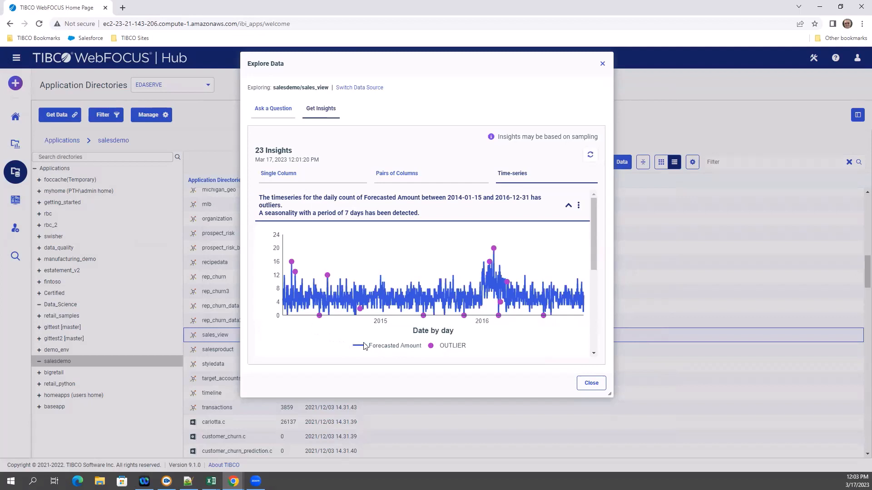
{"action": "mouse_move", "coordinate": [437, 353]}
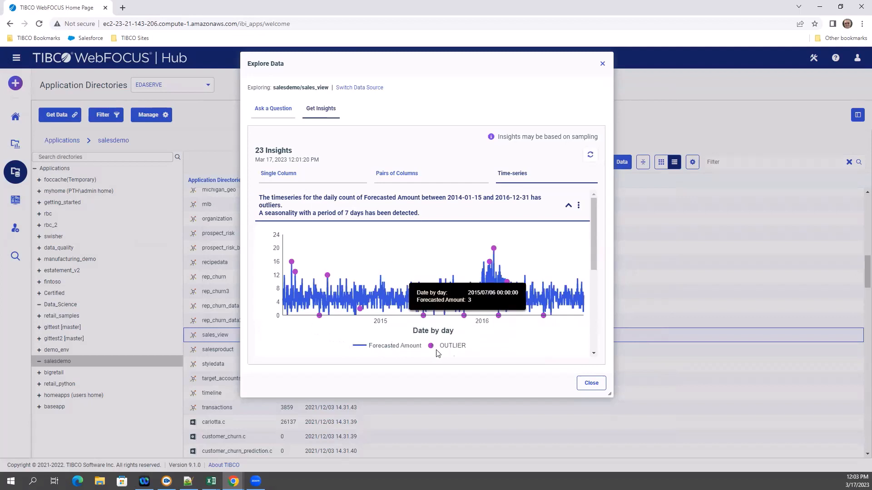
{"action": "mouse_move", "coordinate": [495, 251]}
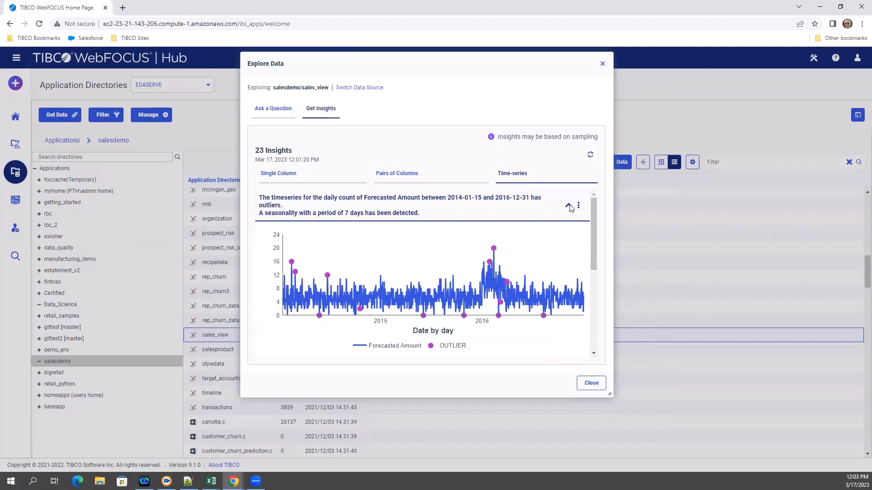
{"action": "left_click", "coordinate": [568, 205]}
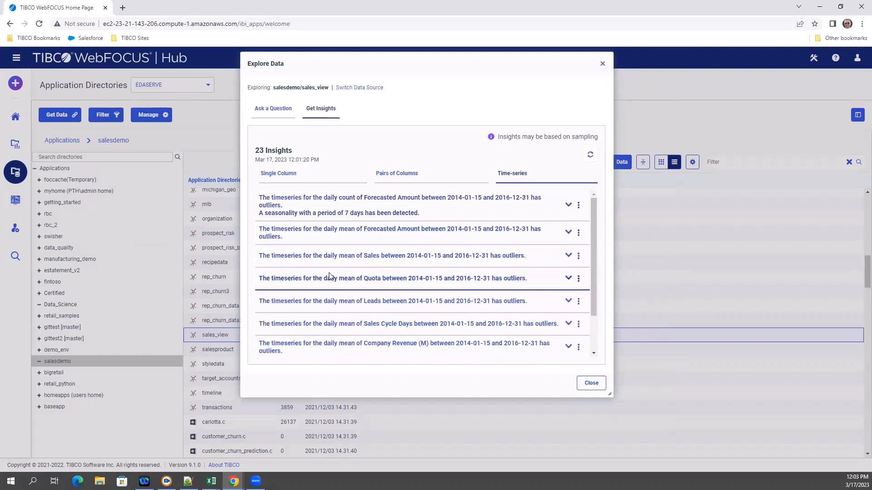
{"action": "scroll", "scroll_direction": "down", "scroll_amount": 3}
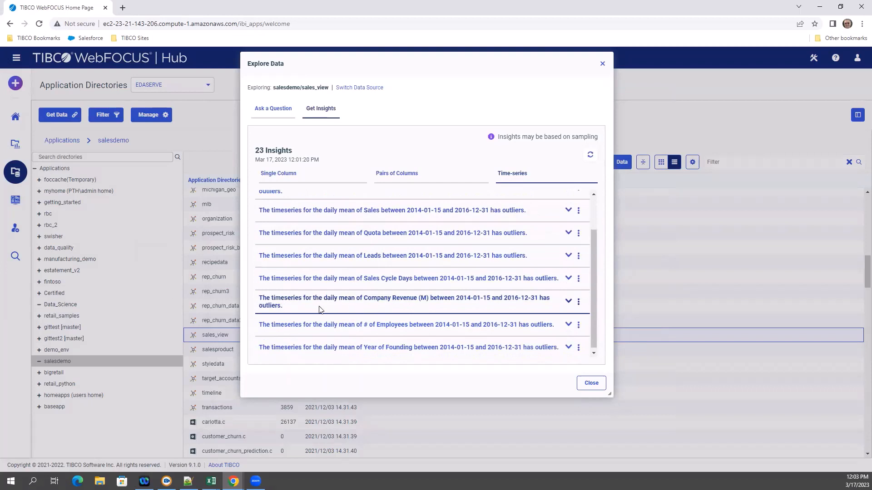
{"action": "mouse_move", "coordinate": [426, 307]}
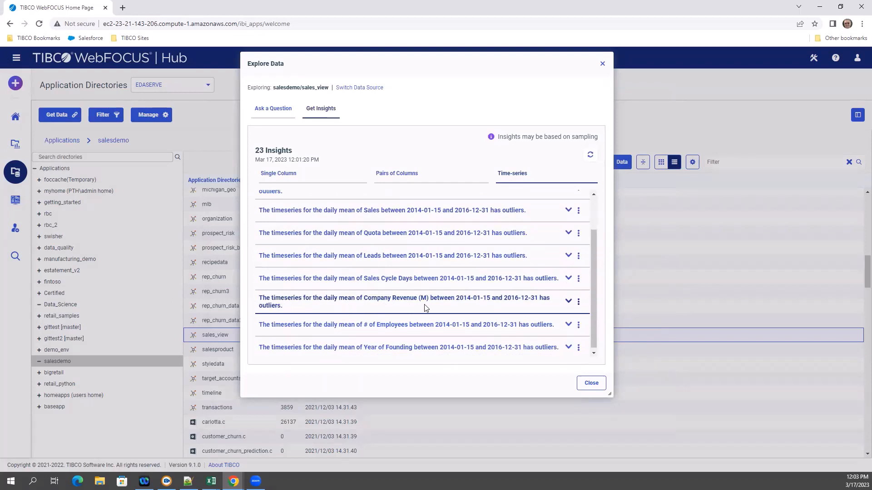
{"action": "mouse_move", "coordinate": [579, 301]}
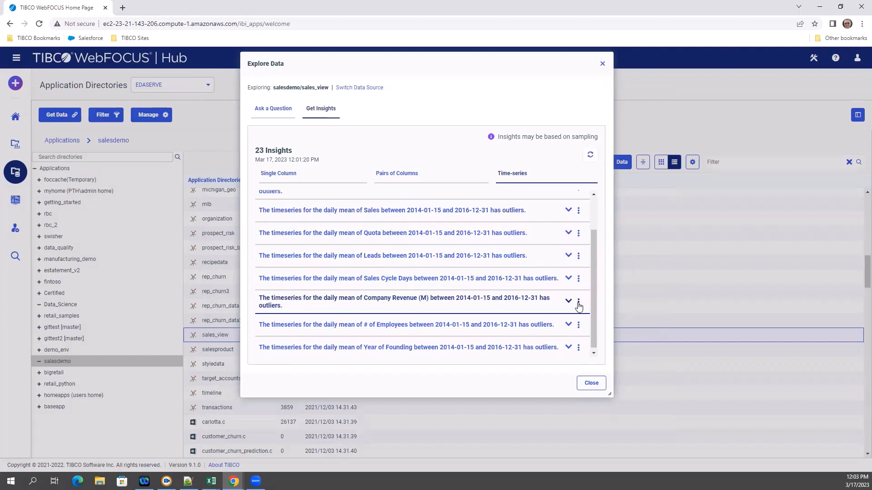
{"action": "left_click", "coordinate": [568, 301]}
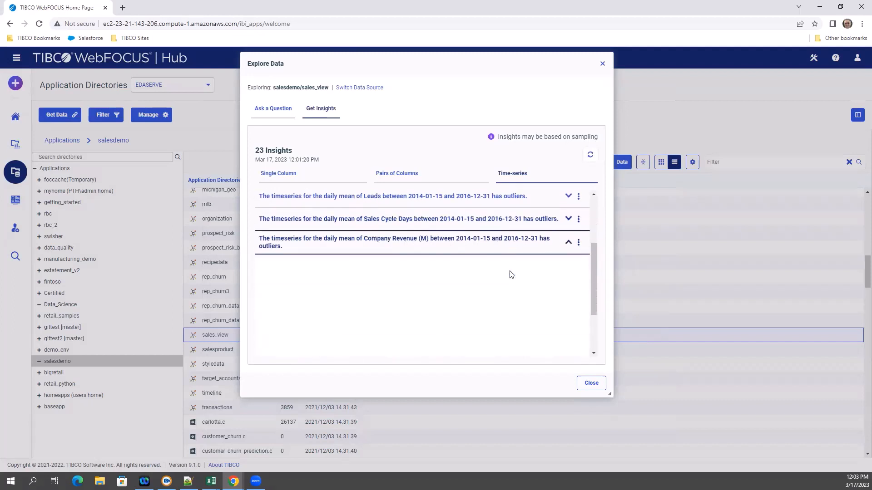
{"action": "left_click", "coordinate": [568, 242]}
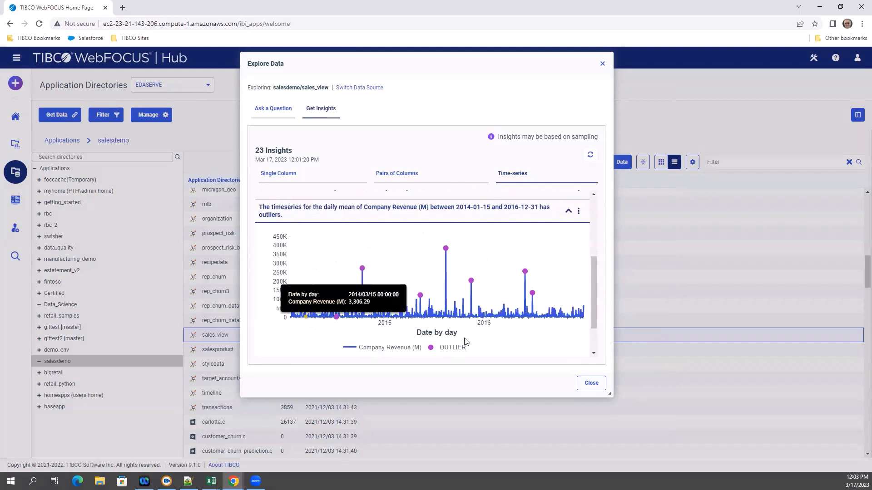
{"action": "mouse_move", "coordinate": [525, 272]}
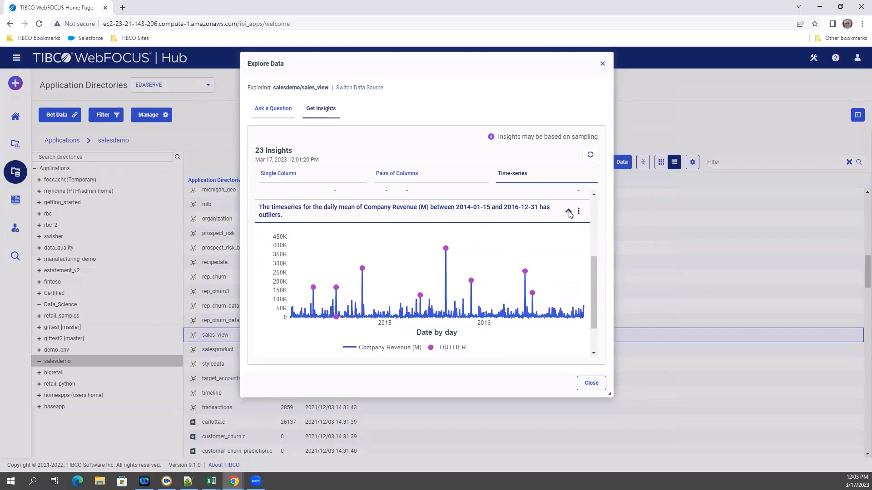
{"action": "left_click", "coordinate": [568, 212]}
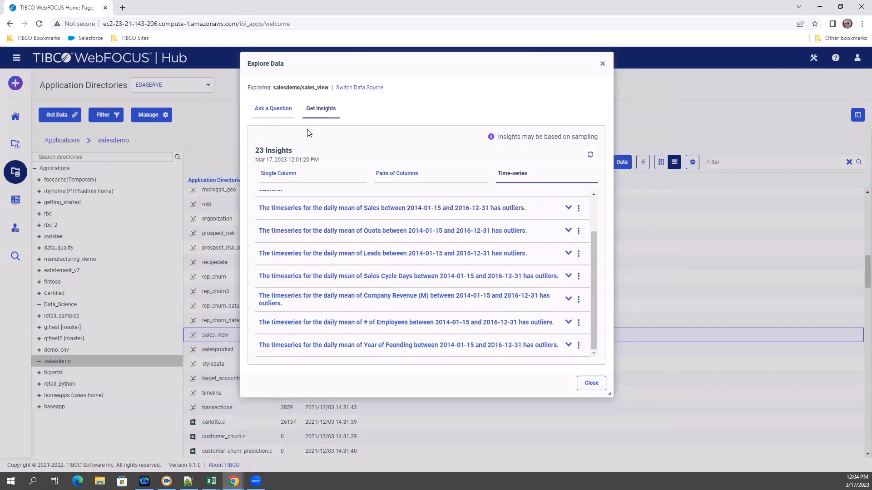
{"action": "mouse_move", "coordinate": [591, 383]}
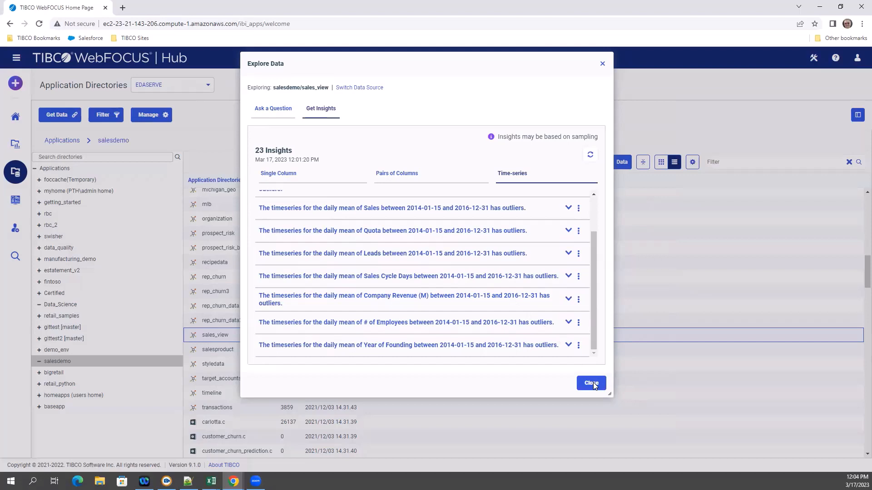
Step: Leave Explore Data and run Churn by Company in a new window, then close it
{"action": "left_click", "coordinate": [591, 383]}
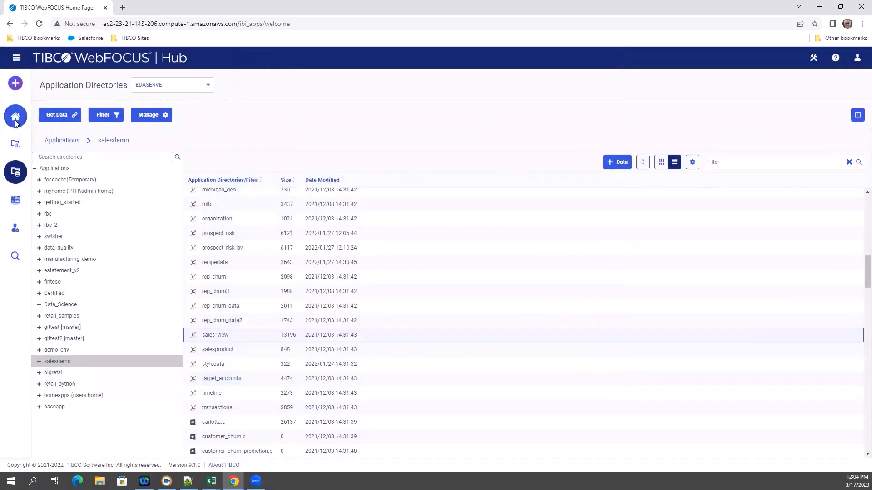
{"action": "left_click", "coordinate": [15, 144]}
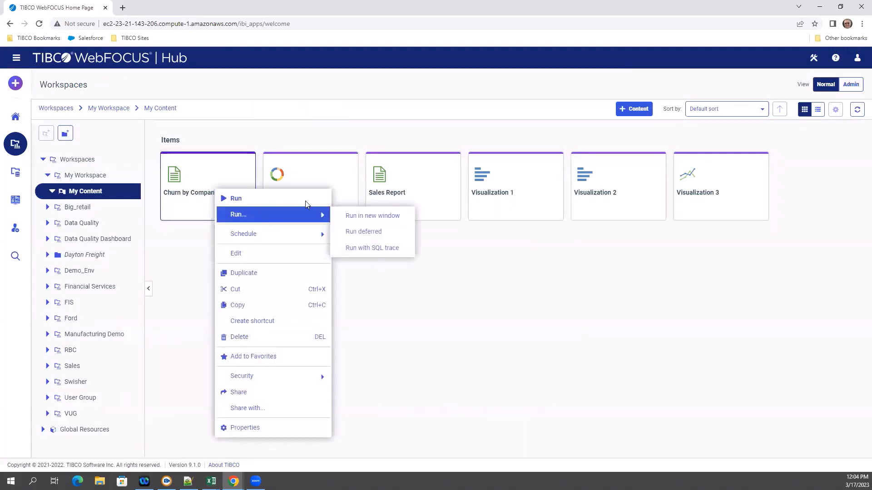
{"action": "mouse_move", "coordinate": [360, 216]}
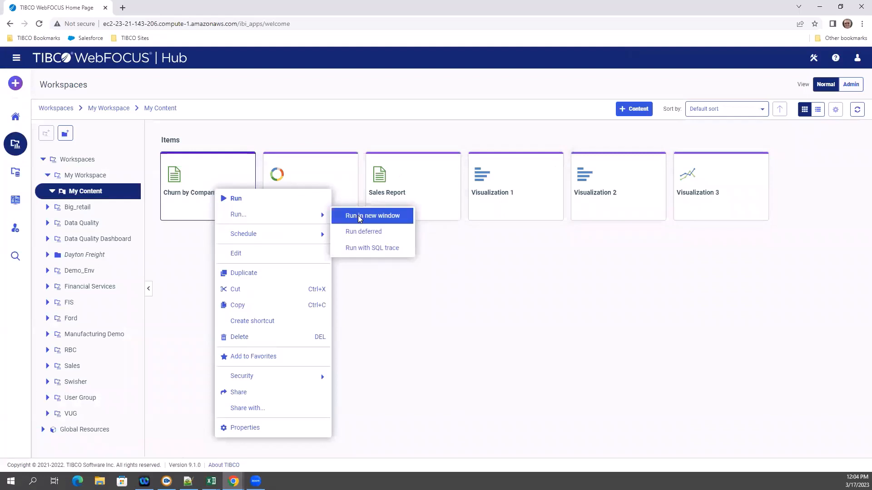
{"action": "left_click", "coordinate": [372, 215]}
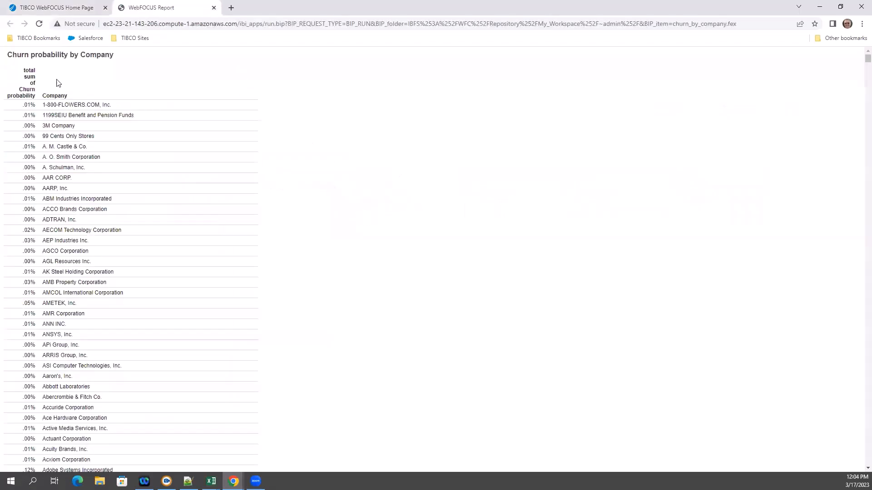
{"action": "mouse_move", "coordinate": [23, 87]}
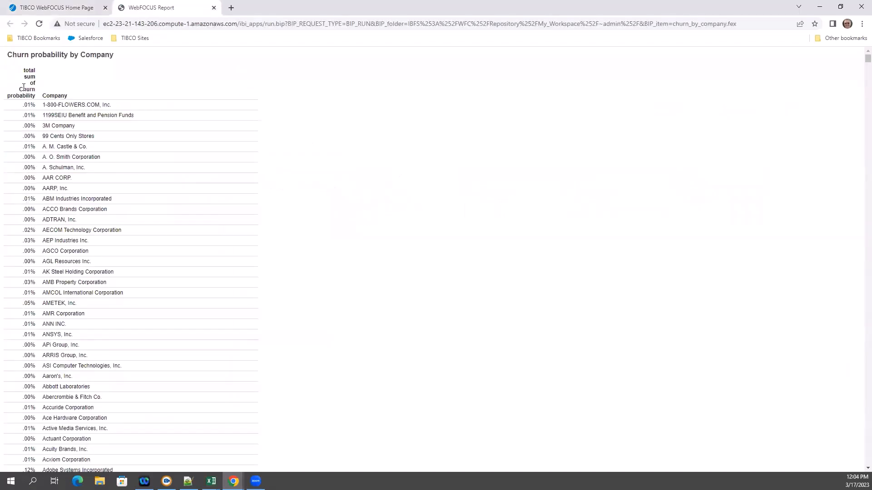
{"action": "scroll", "scroll_direction": "down", "scroll_amount": 3}
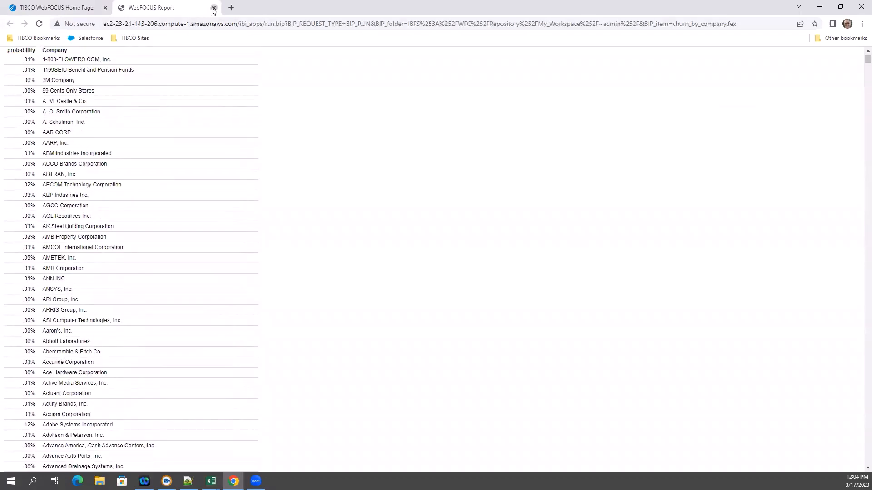
{"action": "left_click", "coordinate": [212, 8]}
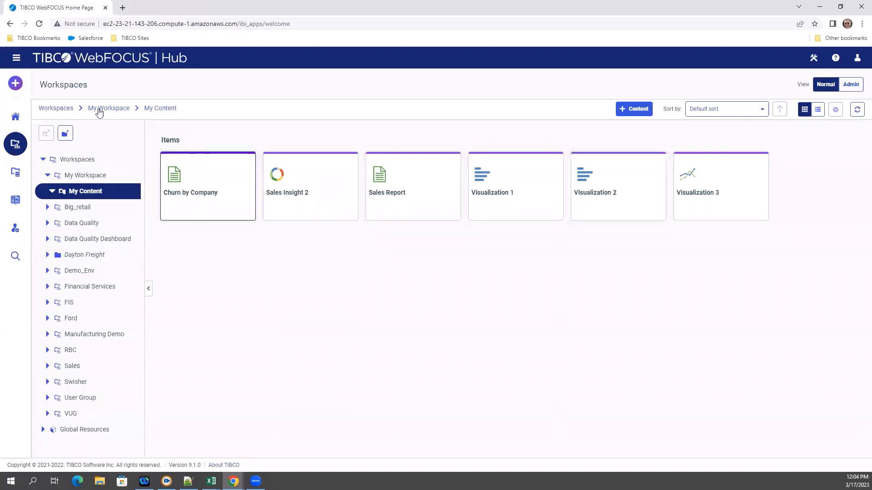
{"action": "left_click", "coordinate": [15, 83]}
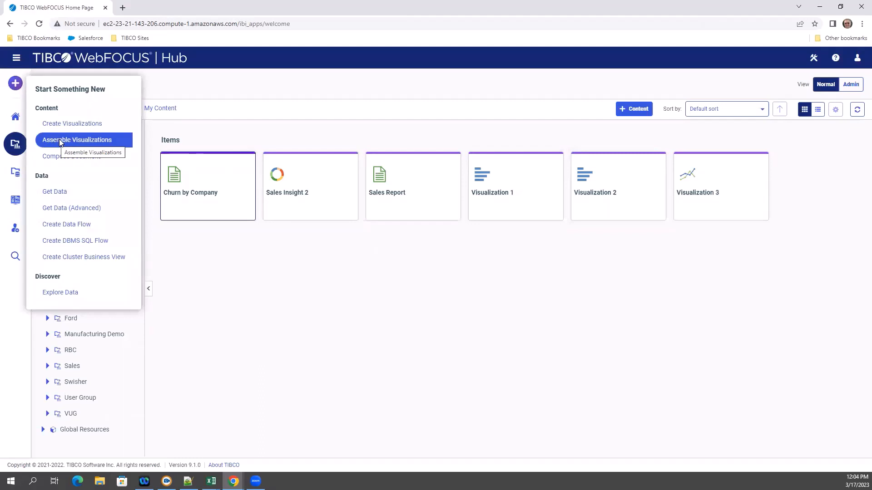
Step: Assemble a new page and add Sales Report as a second tab beside Churn by Company
{"action": "left_click", "coordinate": [77, 139]}
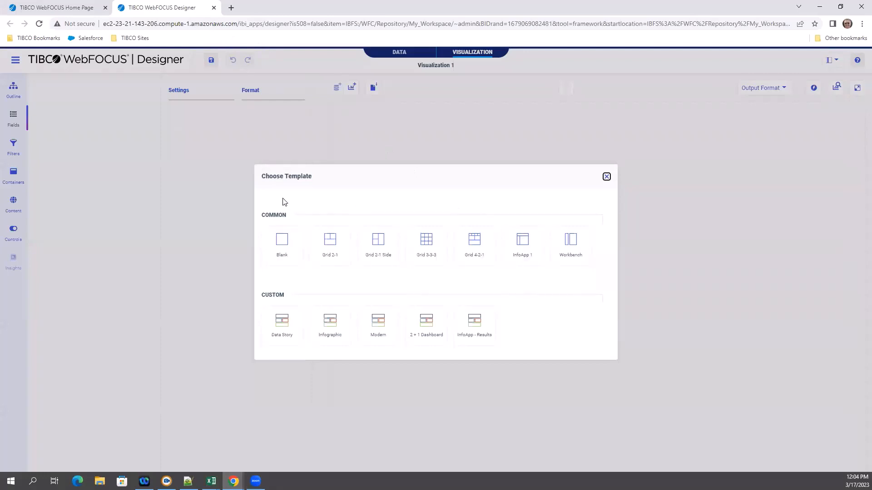
{"action": "mouse_move", "coordinate": [491, 263]}
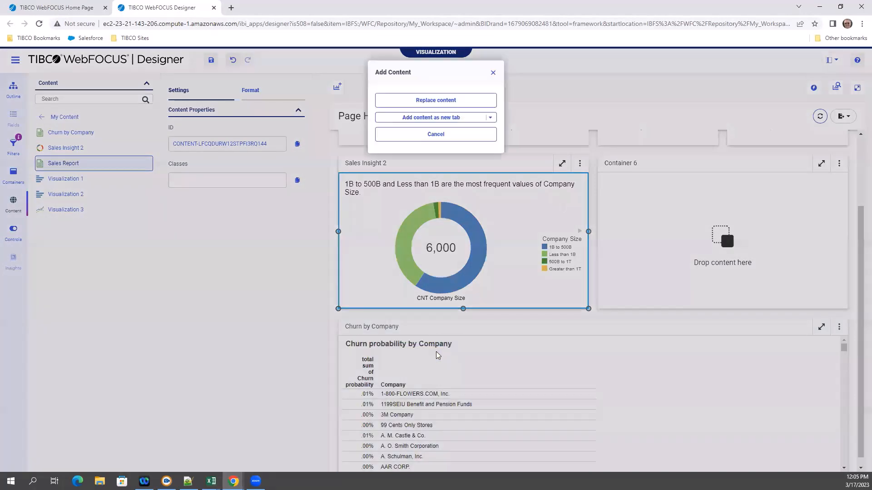
{"action": "mouse_move", "coordinate": [448, 119]}
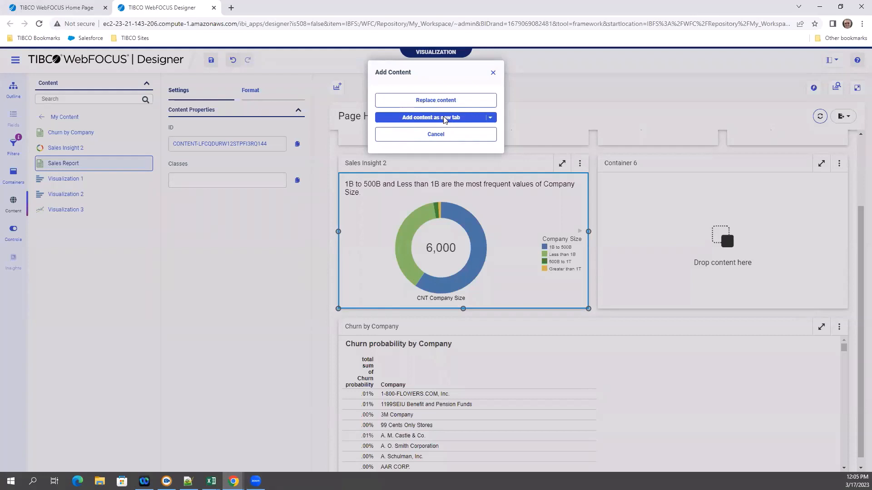
{"action": "left_click", "coordinate": [432, 117]}
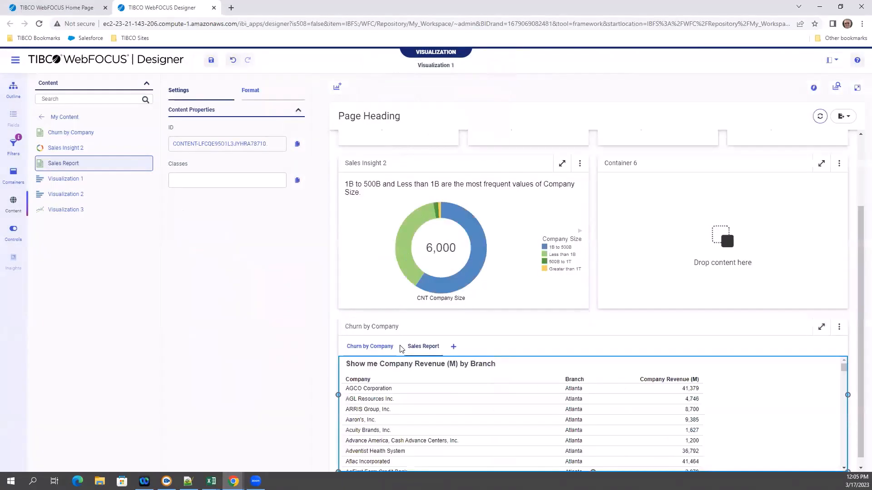
Step: Place Visualizations into empty containers and open Container 4's options for removal
{"action": "left_click", "coordinate": [66, 179]}
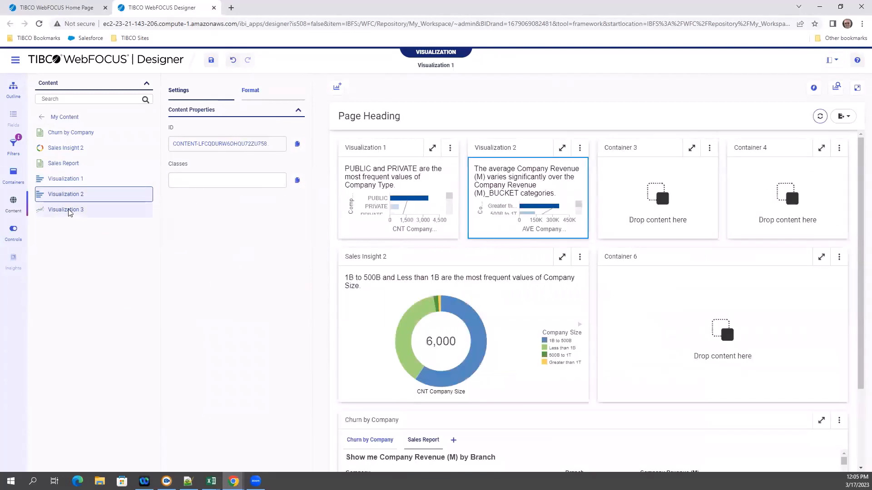
{"action": "left_click", "coordinate": [65, 209]}
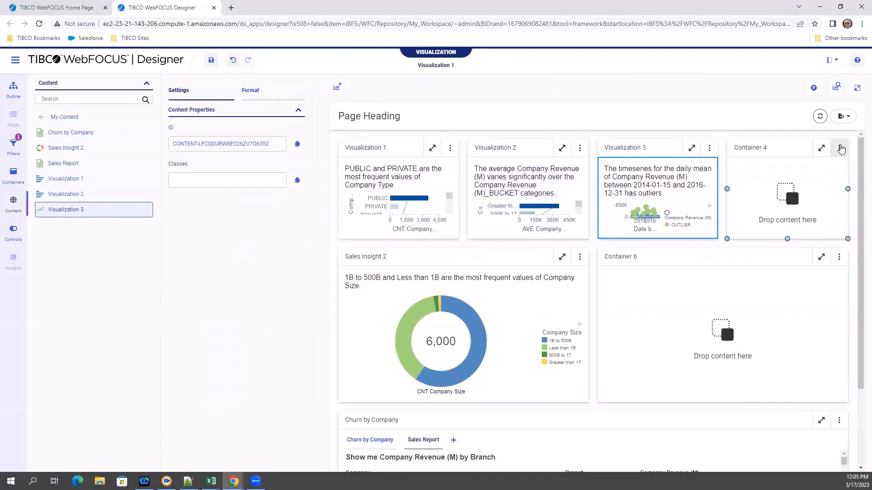
{"action": "left_click", "coordinate": [840, 148]}
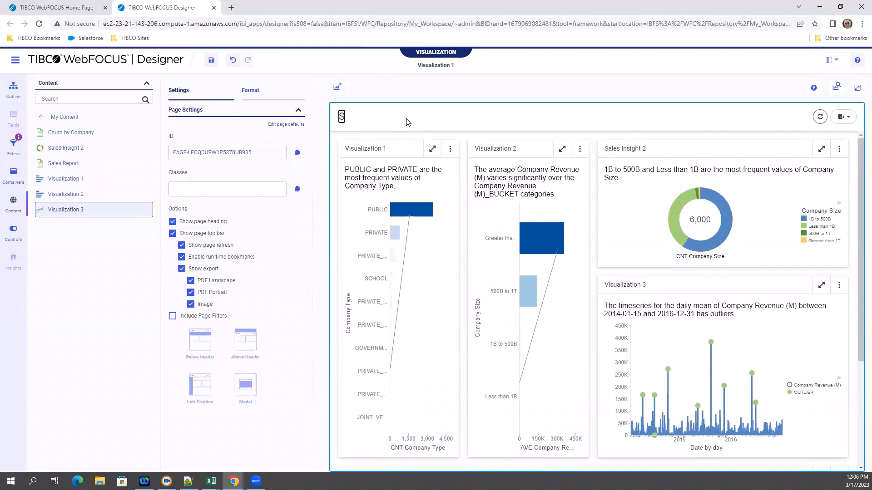
Step: Enter 'Sales Insight Dashboard' as the page heading and choose the 2020 wex page theme
{"action": "type", "text": "Sales Insight Dash"}
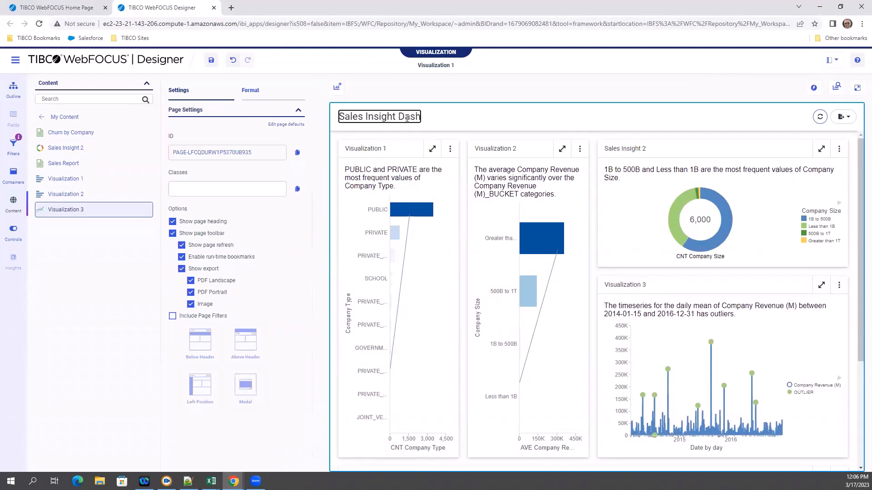
{"action": "type", "text": "board"}
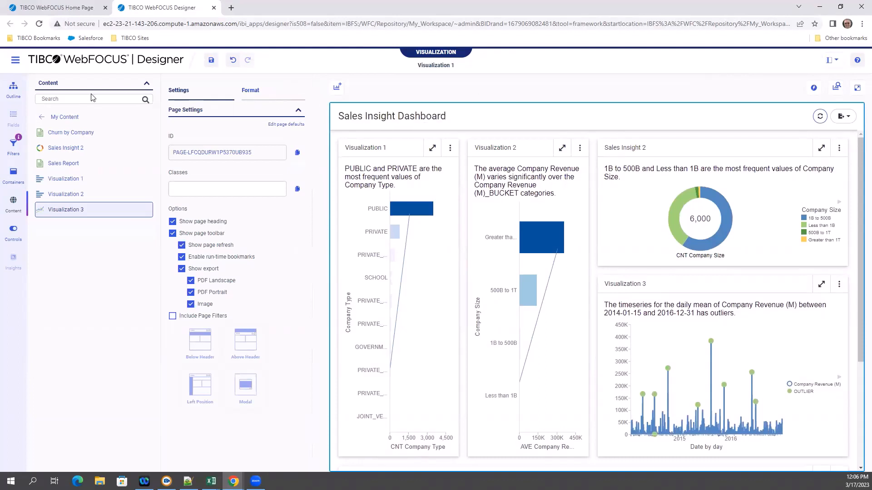
{"action": "mouse_move", "coordinate": [14, 84]}
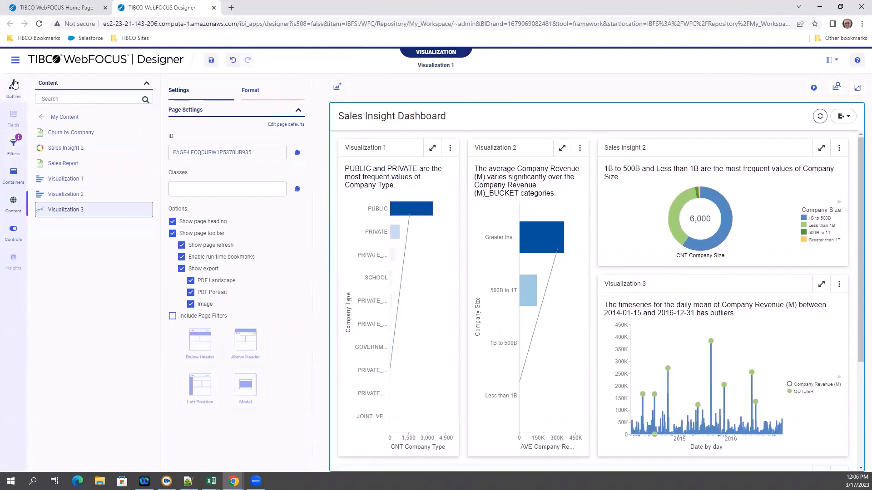
{"action": "left_click", "coordinate": [14, 86]}
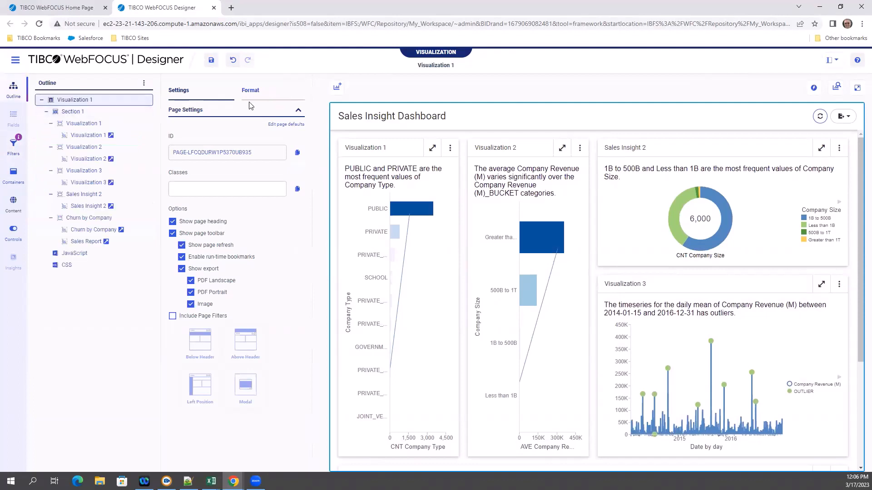
{"action": "left_click", "coordinate": [251, 91]}
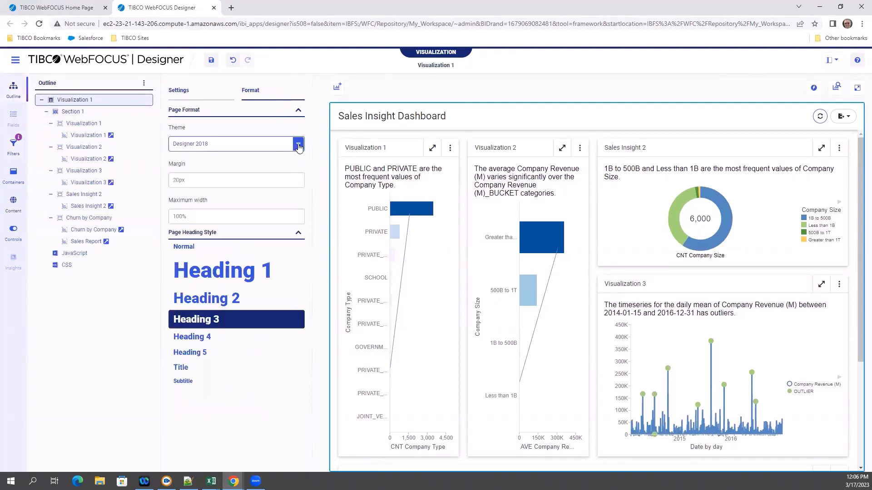
{"action": "left_click", "coordinate": [298, 144]}
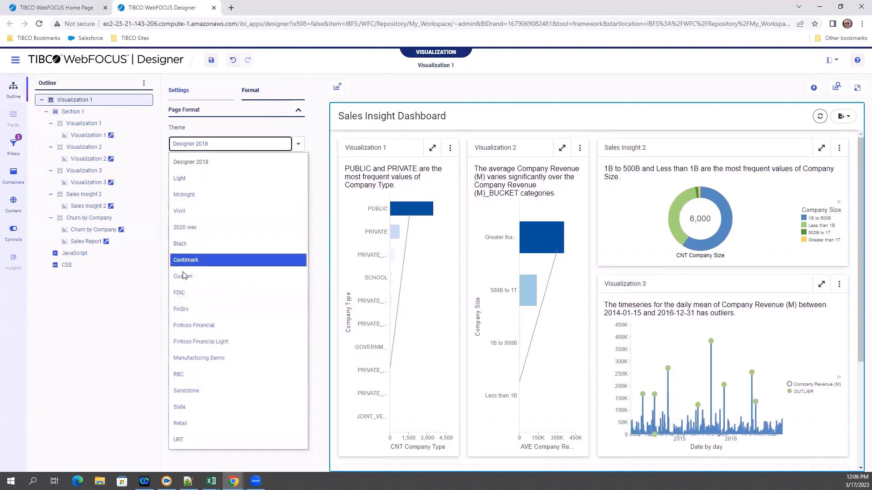
{"action": "mouse_move", "coordinate": [188, 227]}
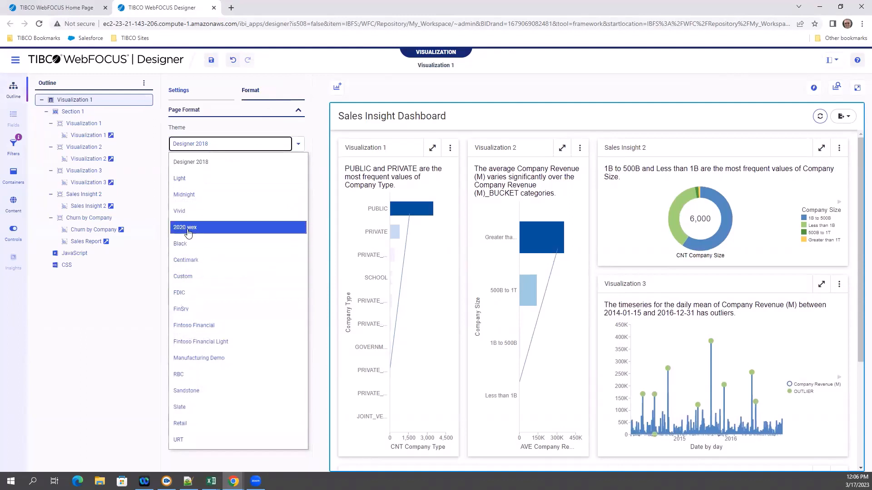
{"action": "left_click", "coordinate": [184, 227]}
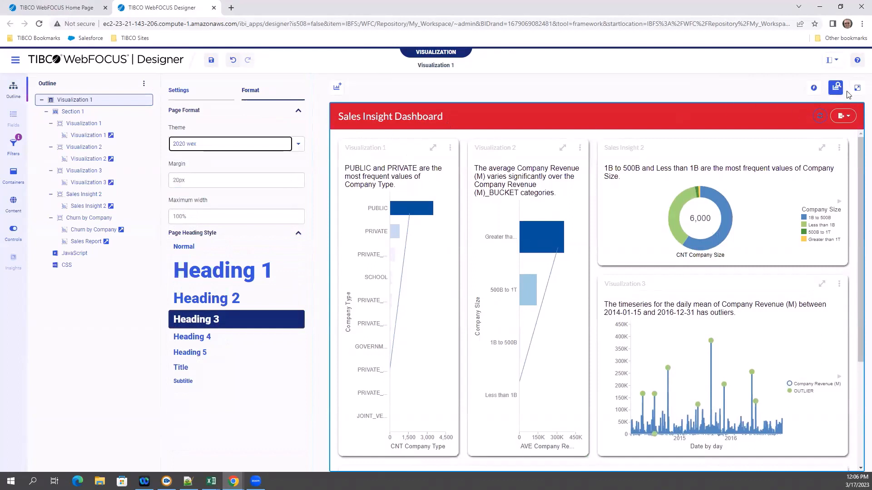
{"action": "mouse_move", "coordinate": [364, 158]}
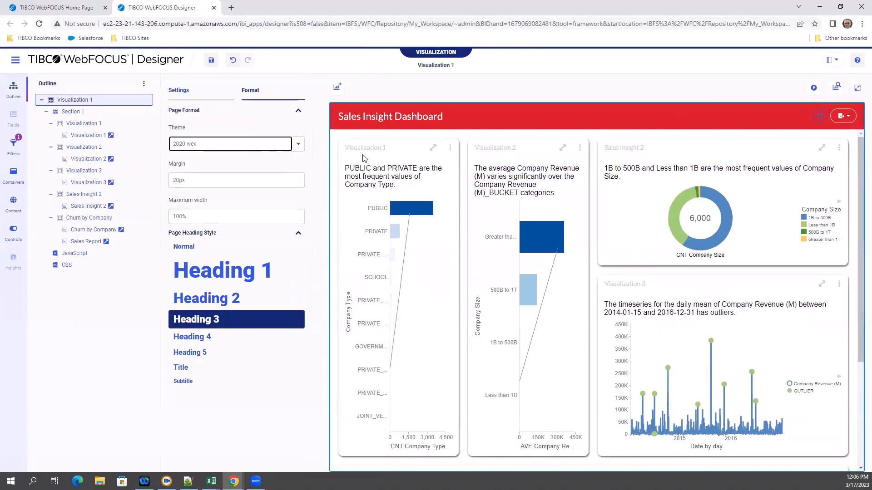
{"action": "mouse_move", "coordinate": [467, 117]}
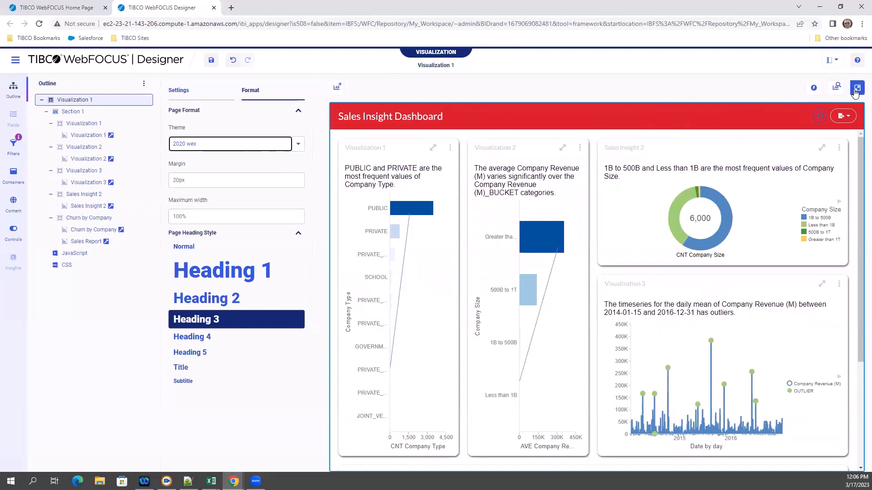
Step: Run the dashboard in a new tab, scroll down, and show the Churn by Company report tab
{"action": "left_click", "coordinate": [857, 87]}
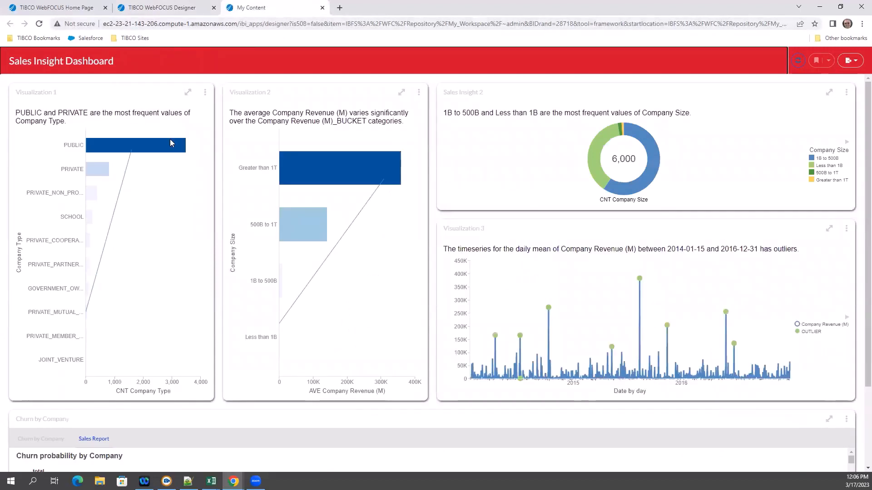
{"action": "mouse_move", "coordinate": [511, 239]}
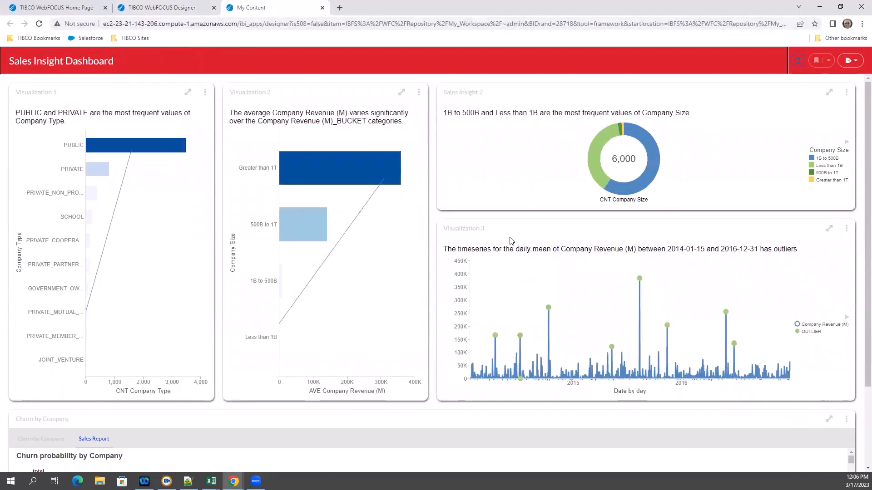
{"action": "scroll", "scroll_direction": "down", "scroll_amount": 3}
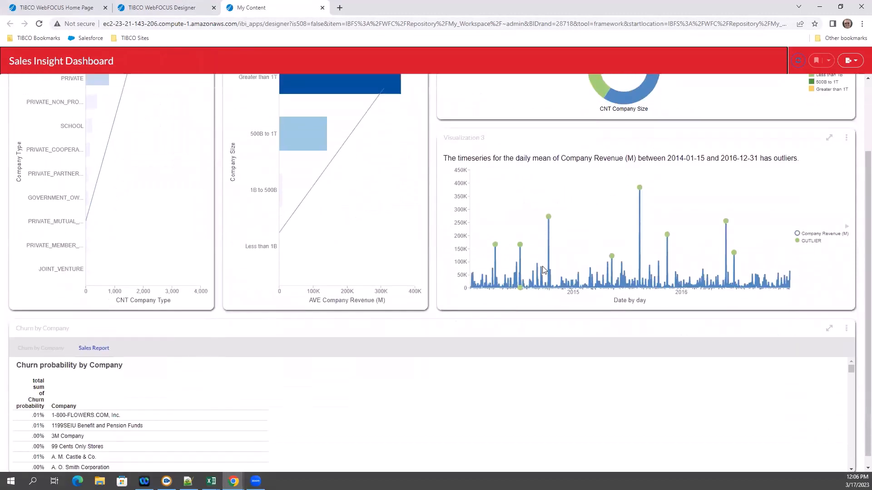
{"action": "scroll", "scroll_direction": "down", "scroll_amount": 3}
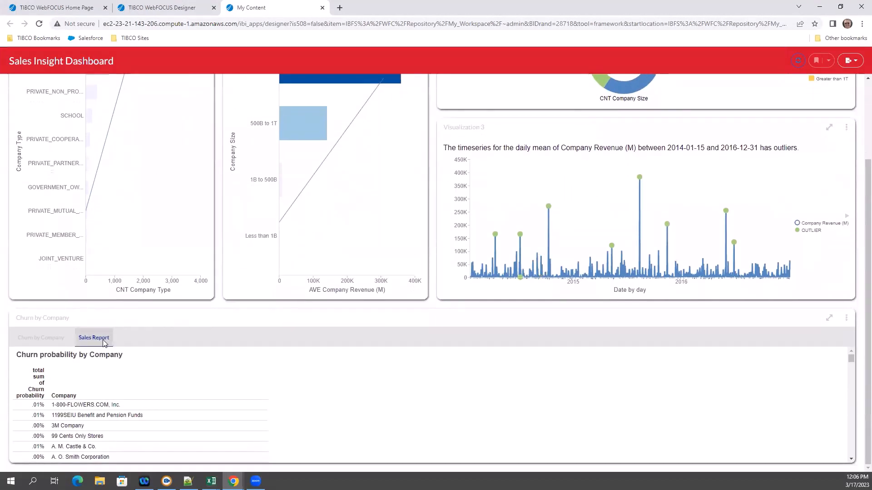
{"action": "left_click", "coordinate": [40, 338]}
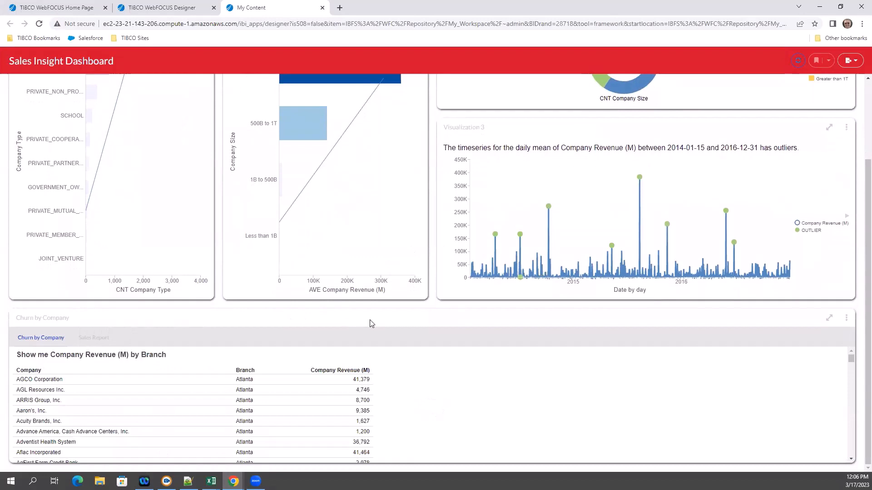